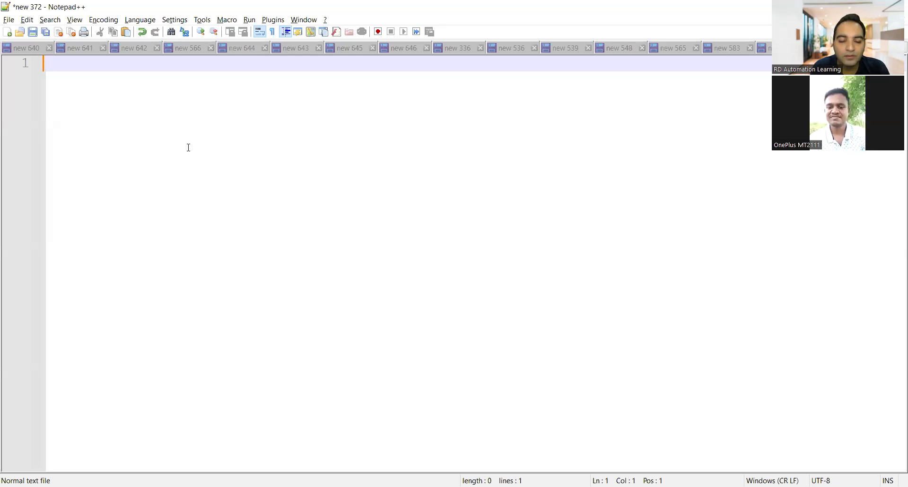
- Title the note 'Technical Questions' and ask for a Java Armstrong string program using if conditions
type("Technical Questions")
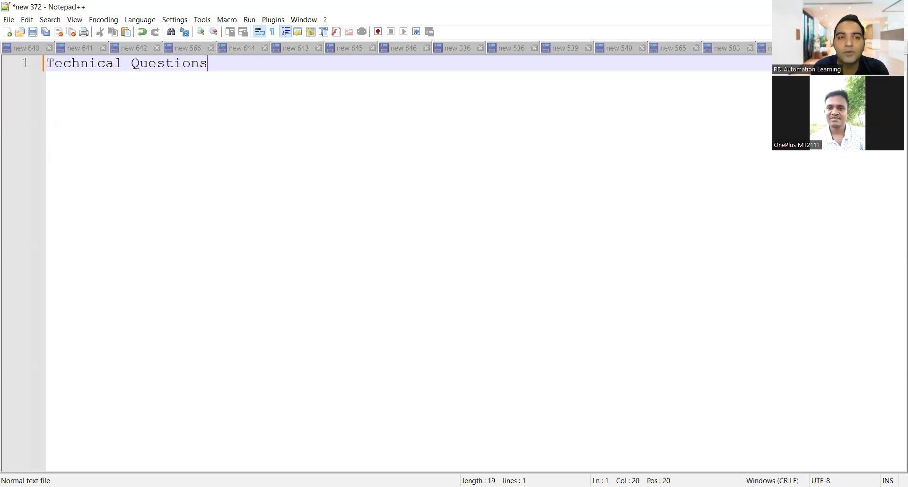
key("Enter")
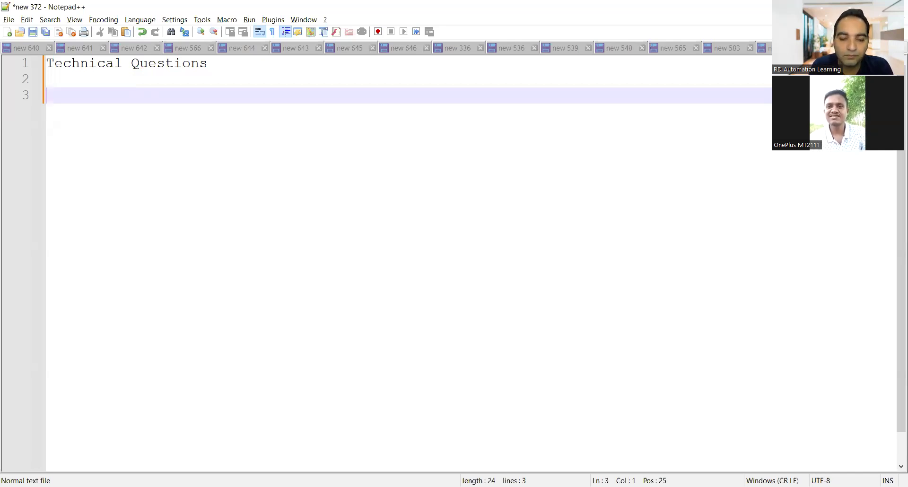
type("Ar")
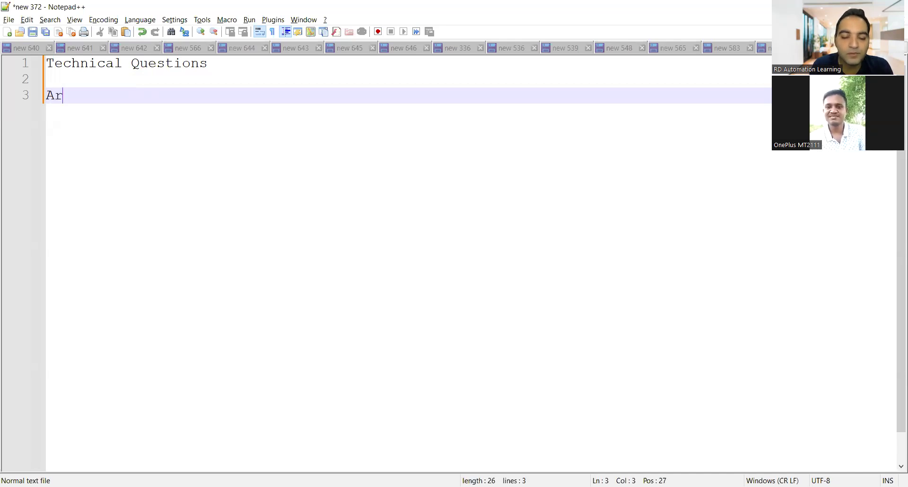
type("mstrong string pro")
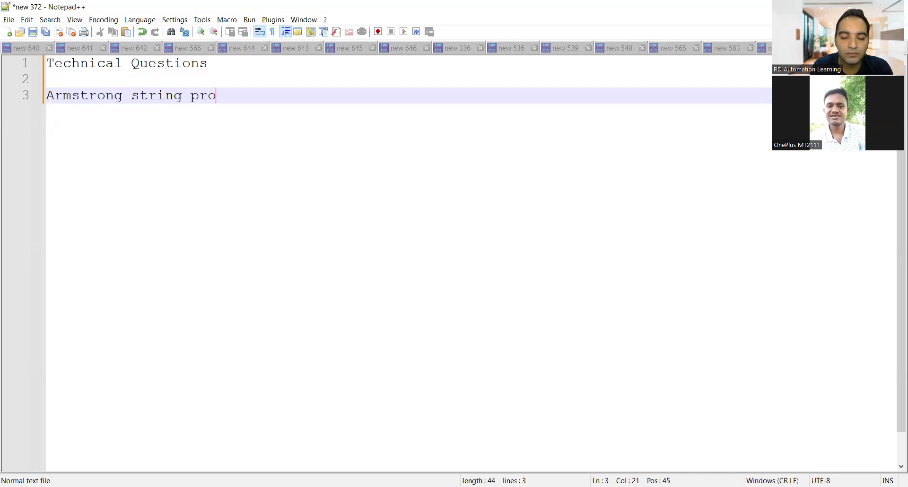
type("gram in jav")
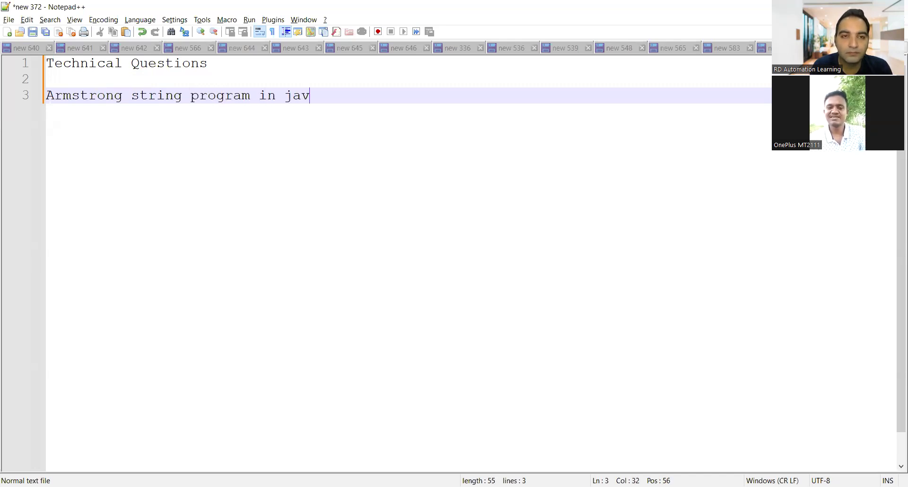
type("a to")
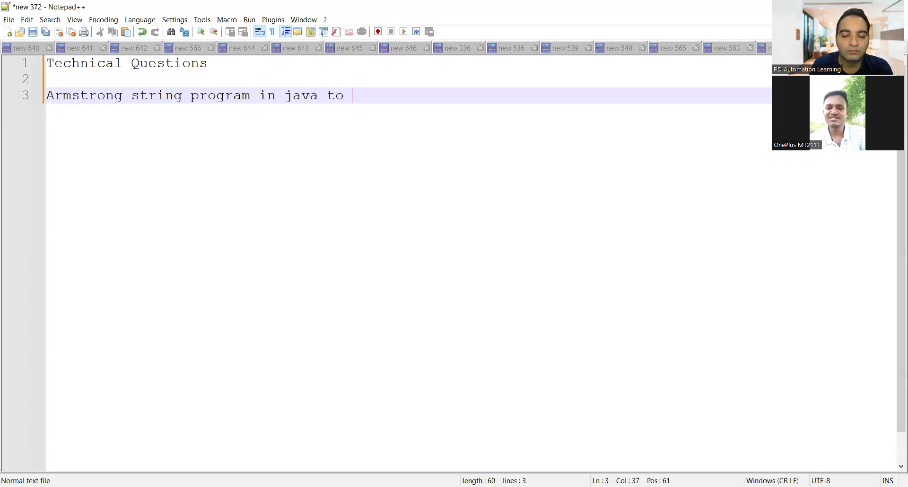
type("validate")
type("lo")
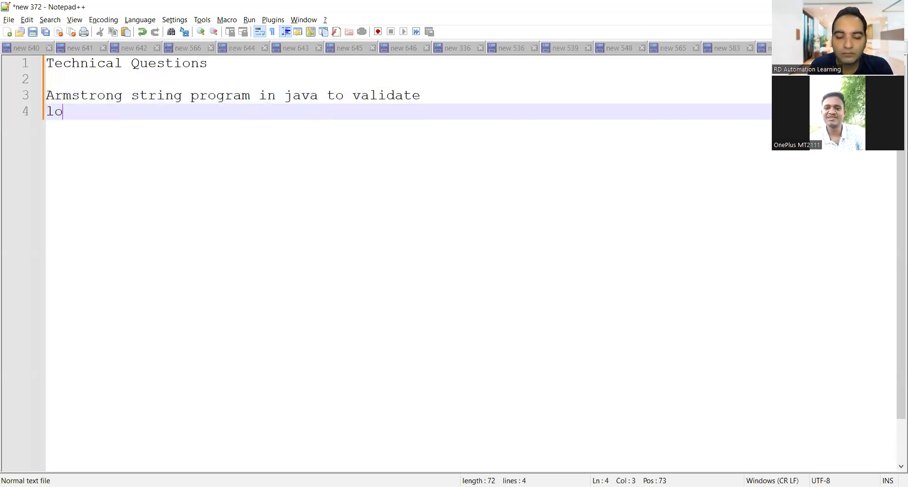
type("gic with if")
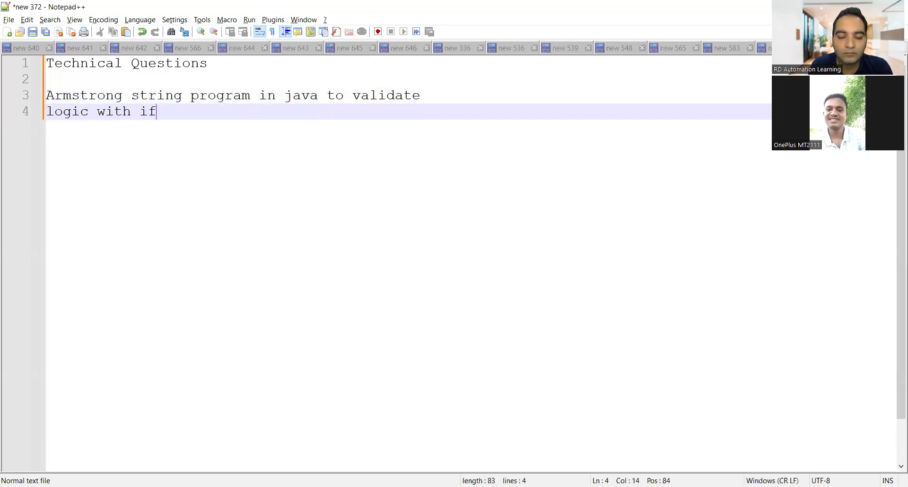
type("condition")
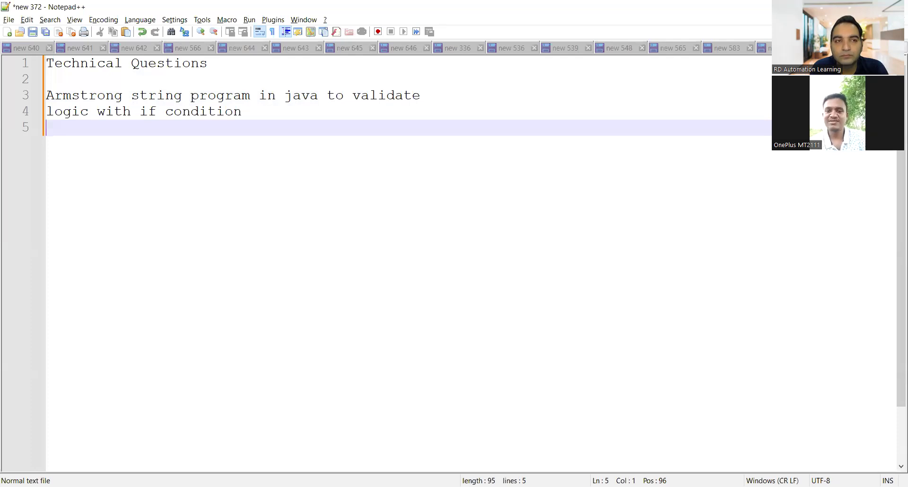
- Ask how to reverse a string while keeping original positions the same
type("Reve")
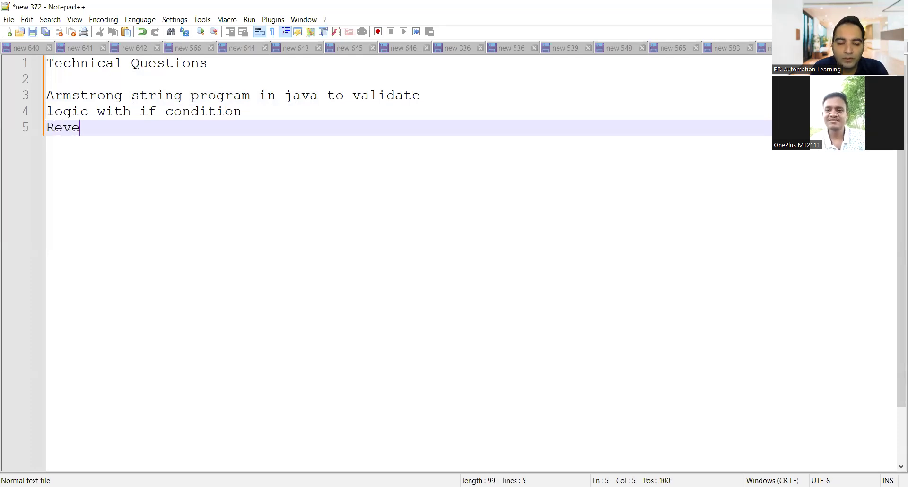
type("rse a s")
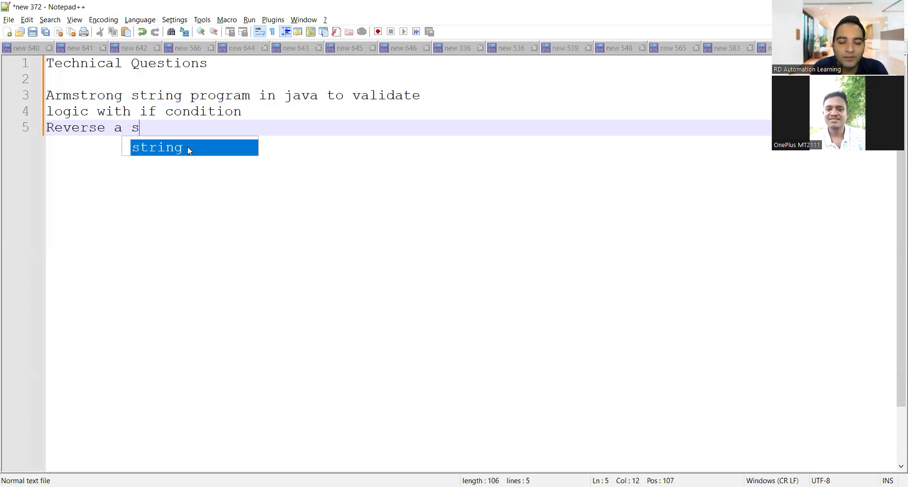
type("tring")
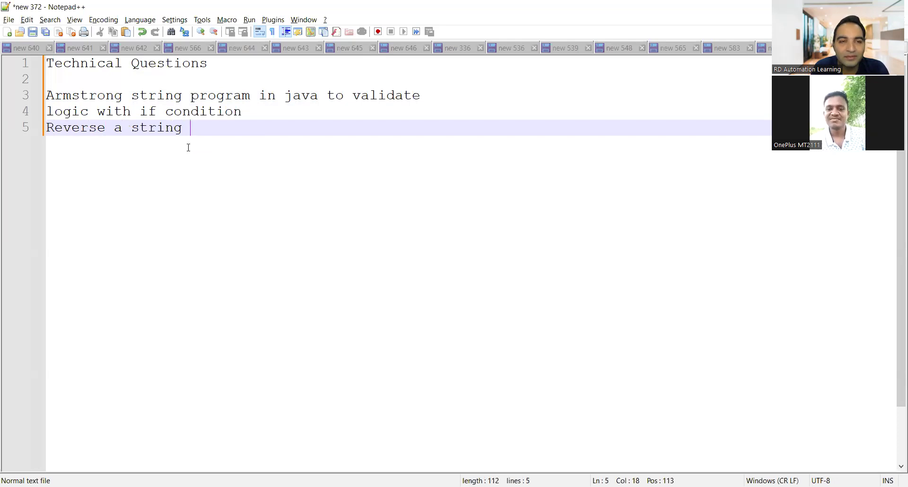
type("b")
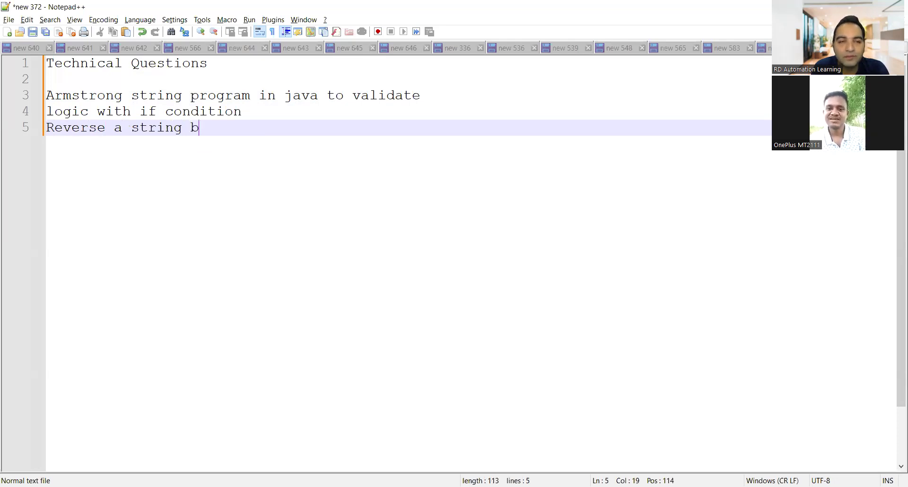
key("Backspace")
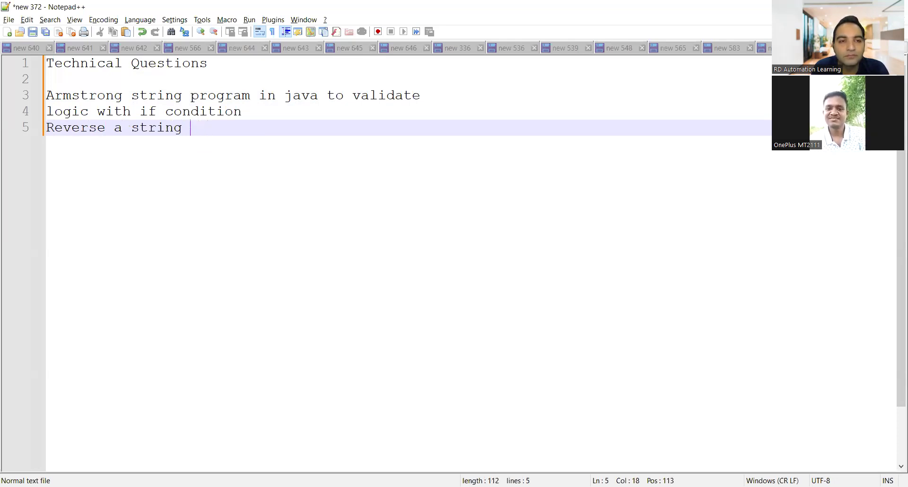
type("by")
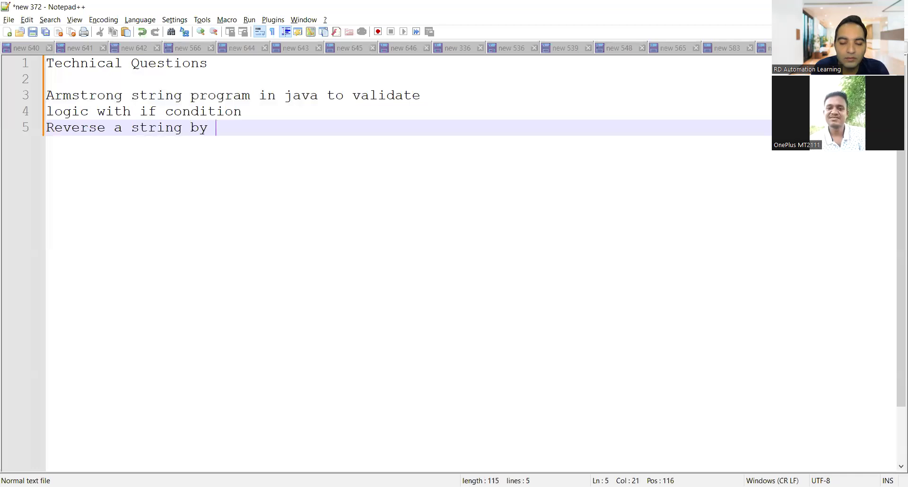
type("keeping")
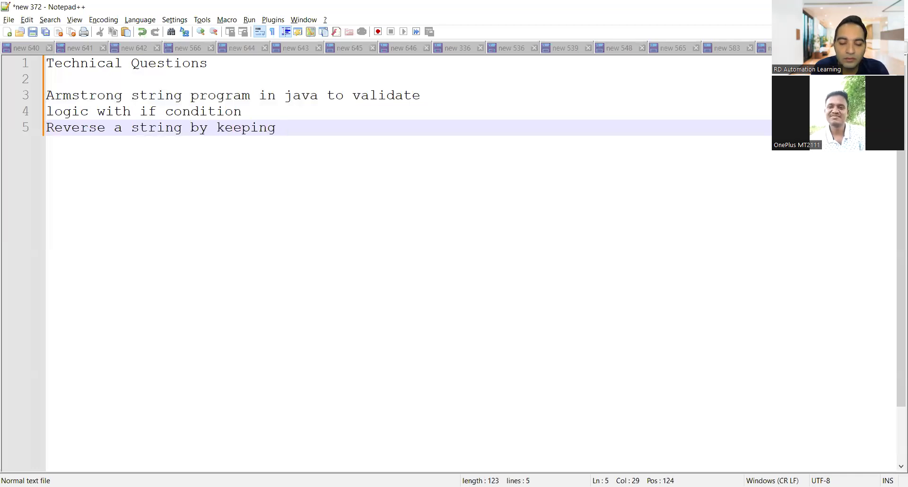
type("orgina")
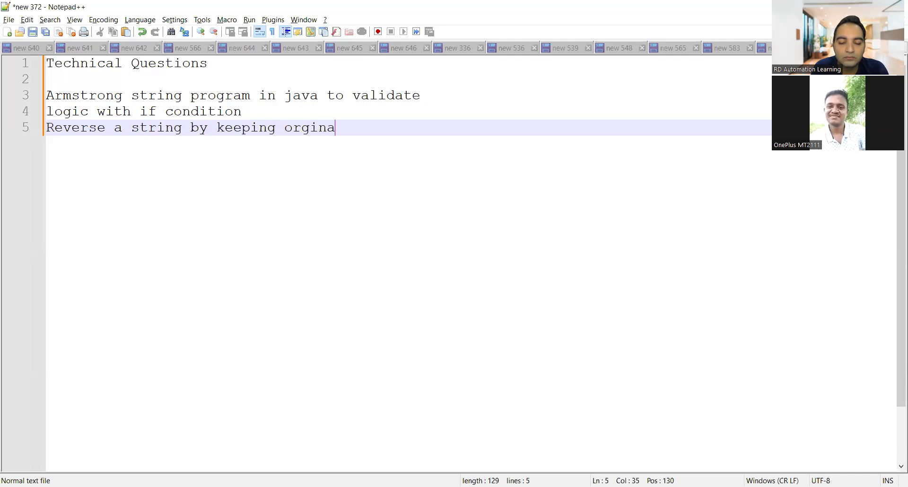
type("l position")
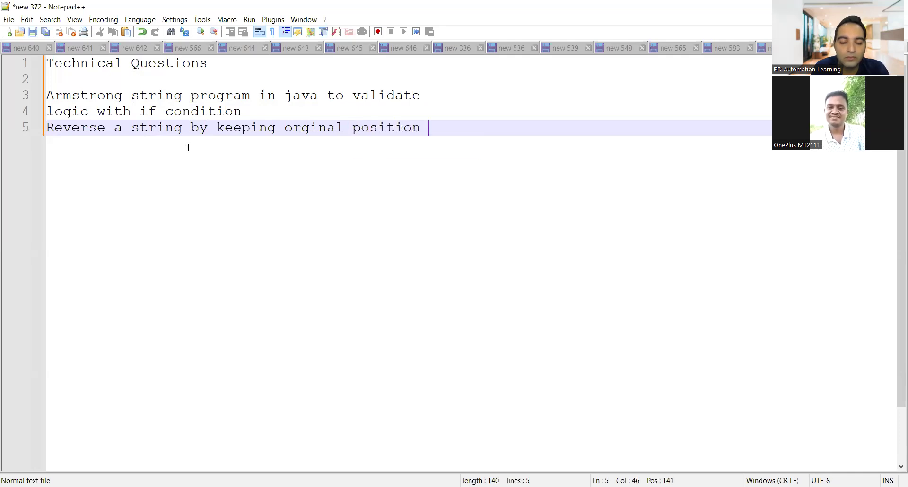
type("same")
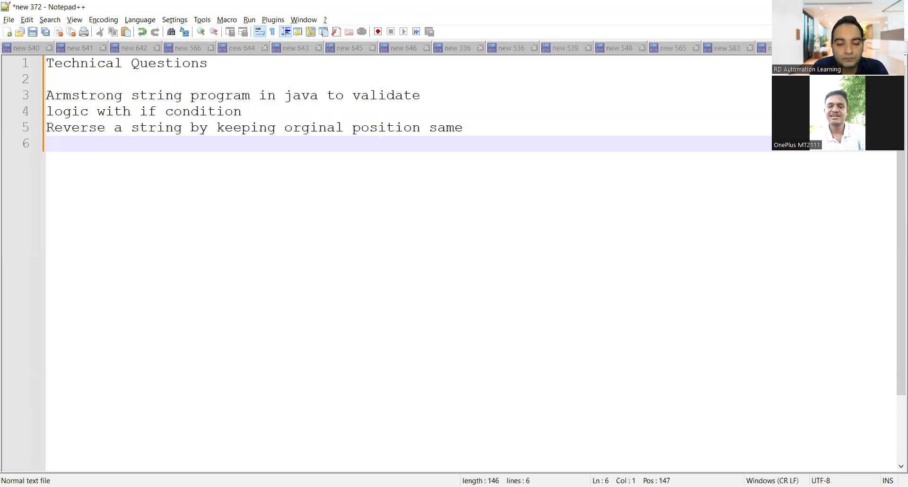
type("string A")
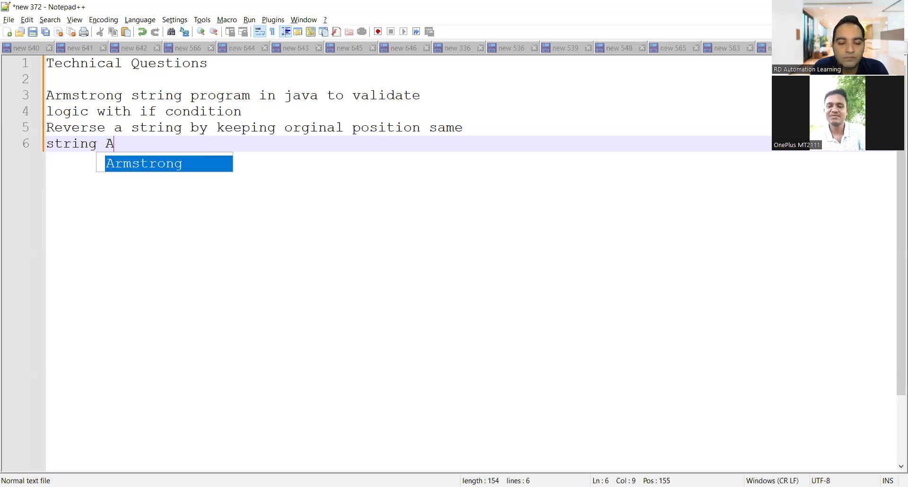
- Add the example A2B3C3 with output AABBBCCC
type("2B3C3")
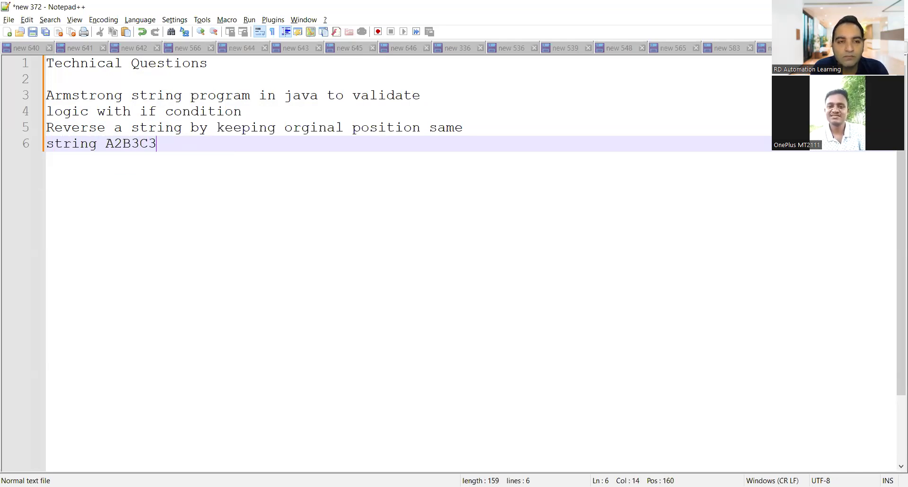
type("- out")
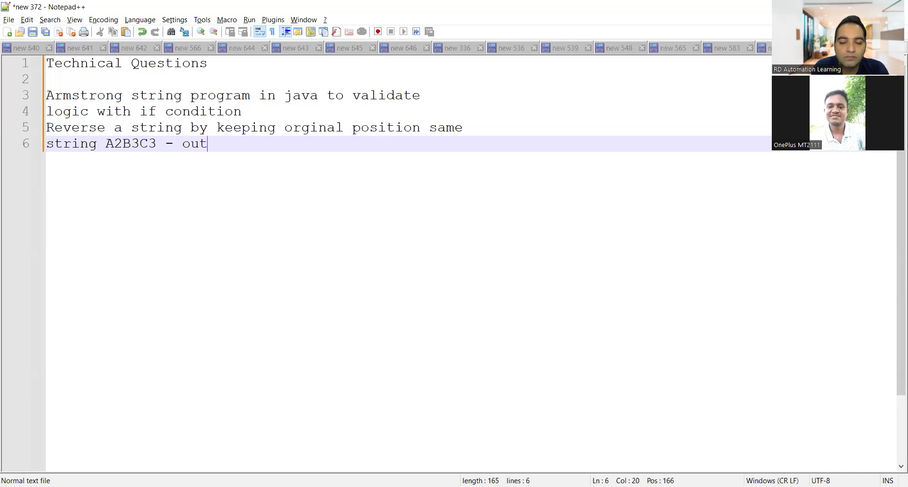
type("put ->")
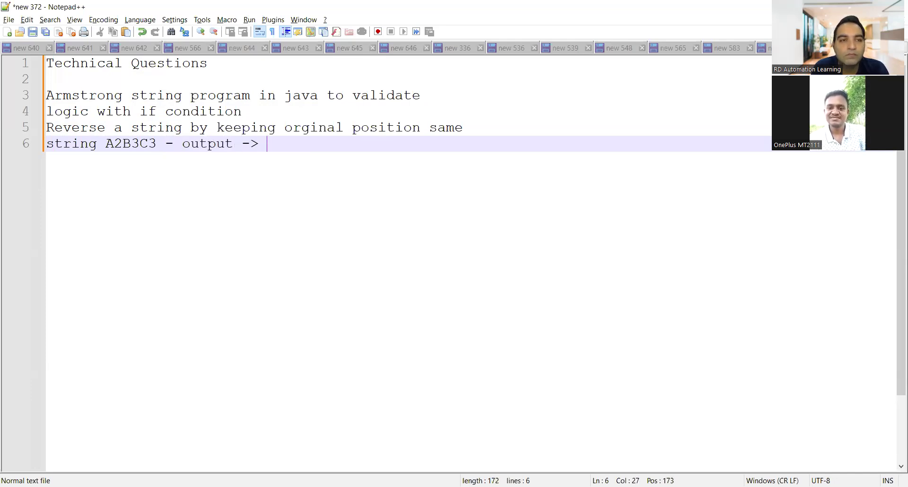
type("AABBB")
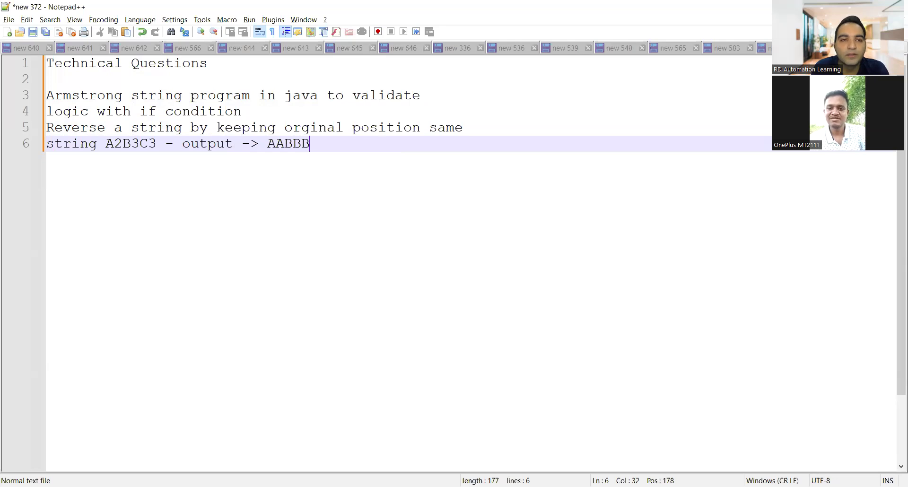
type("CCC")
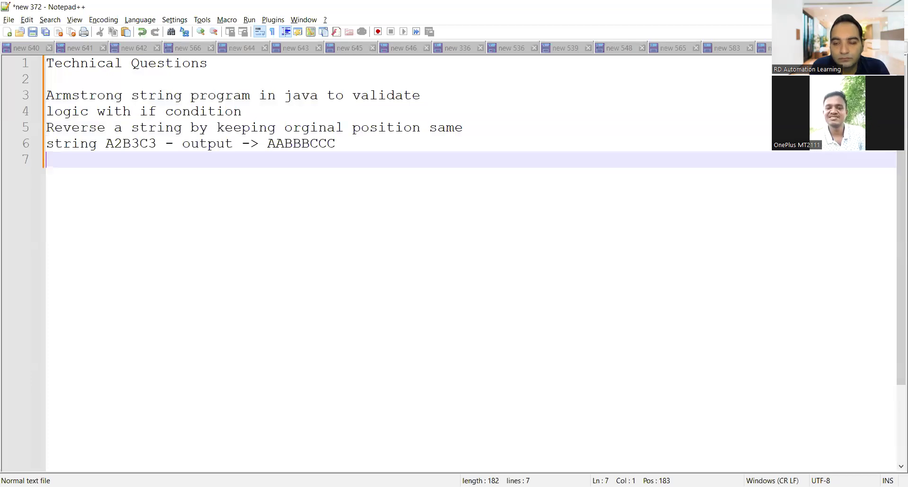
- Add the question 'find certain value in list or array'
type("Reve")
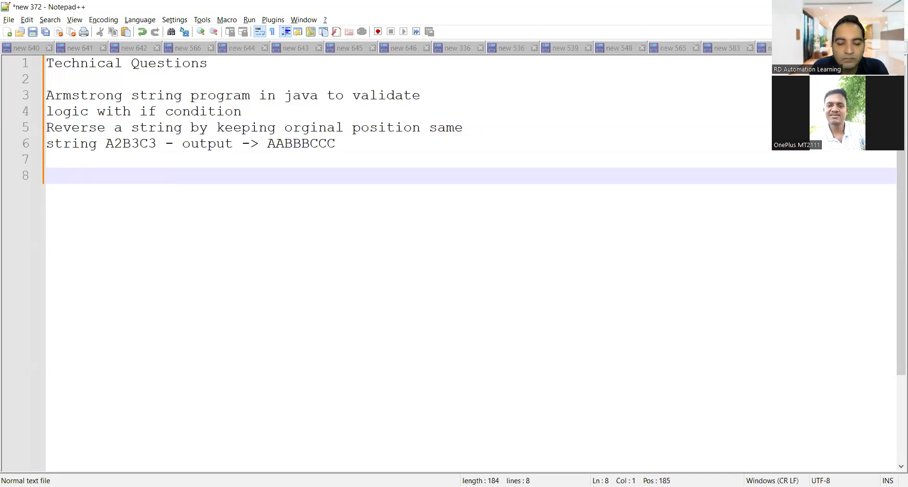
type("find certai")
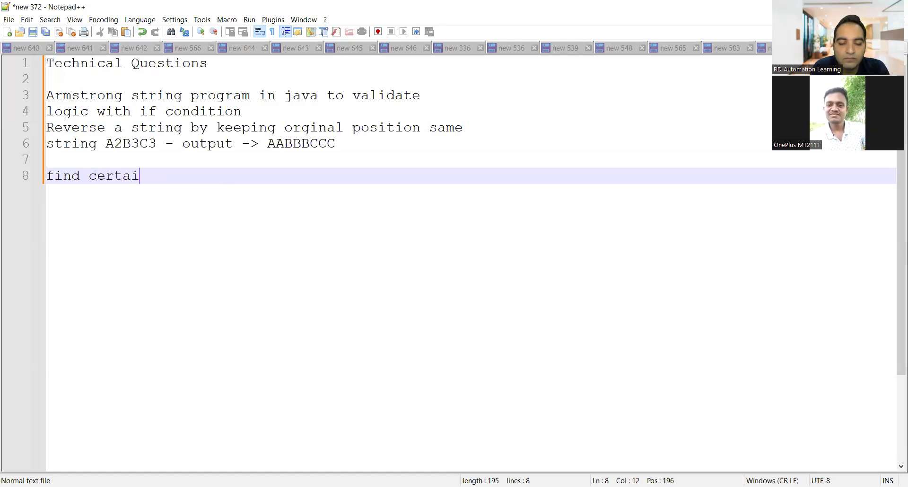
type("n value in")
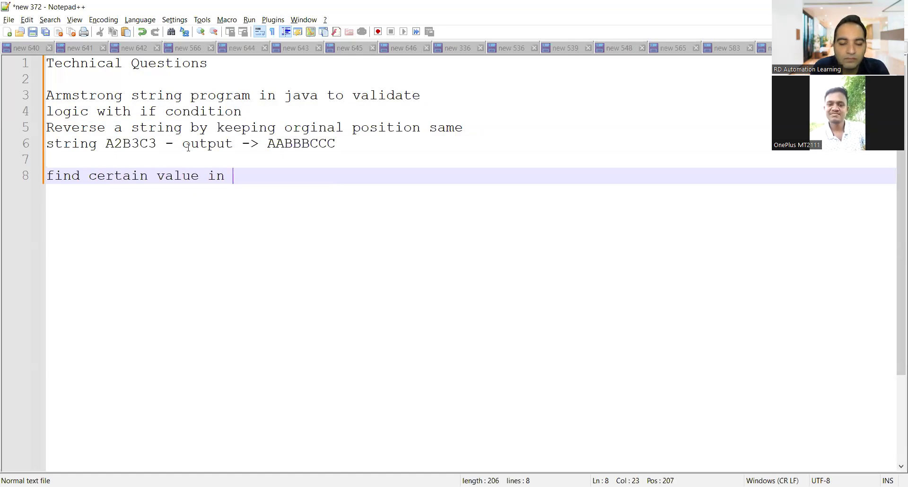
type("list or ar")
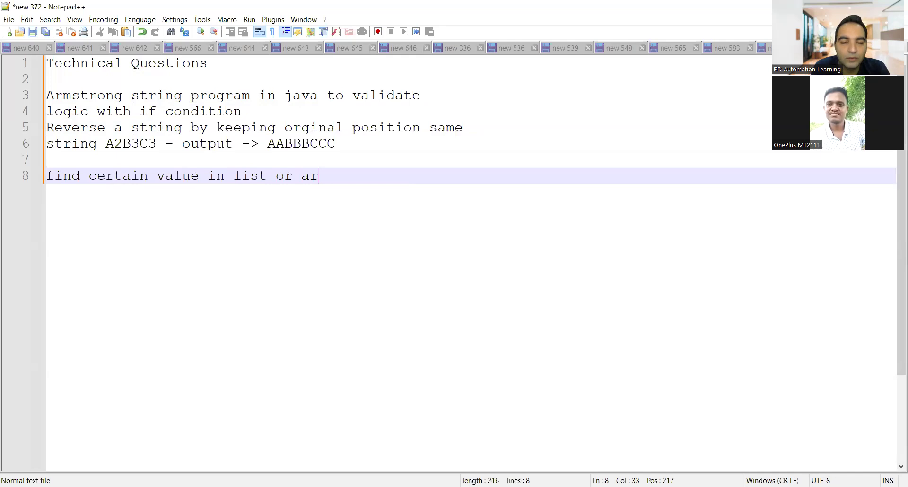
type("ray")
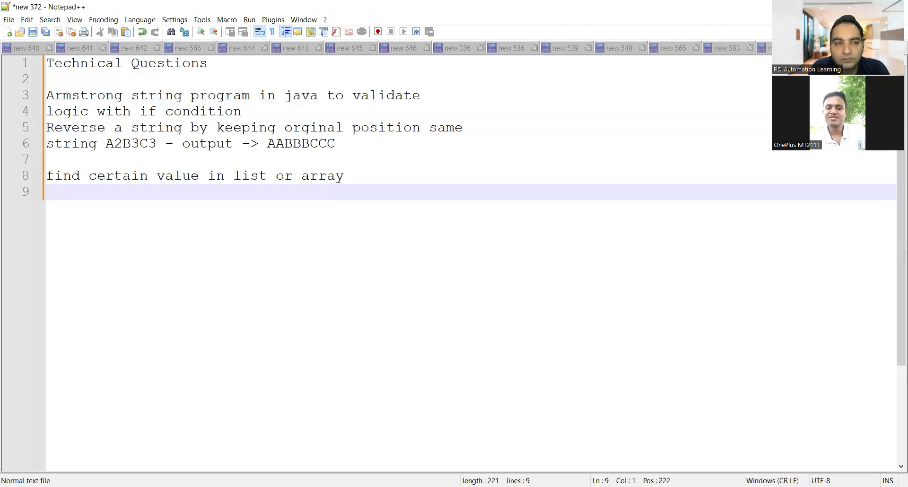
- Add the question 'finding the duplicate in given string ='
type("findin")
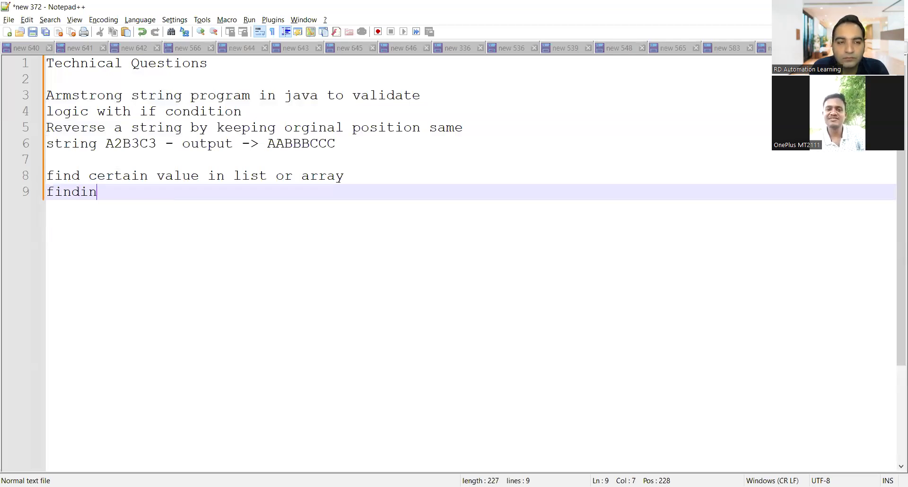
type("g the du")
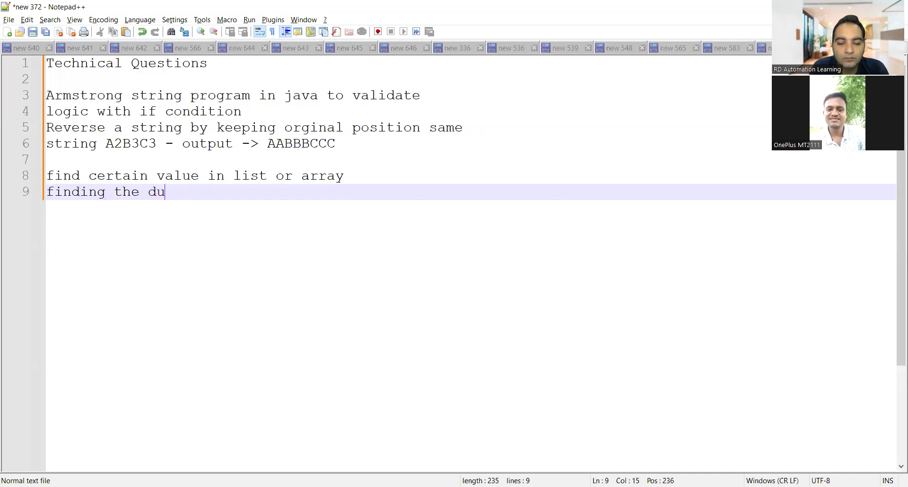
type("plicate in g")
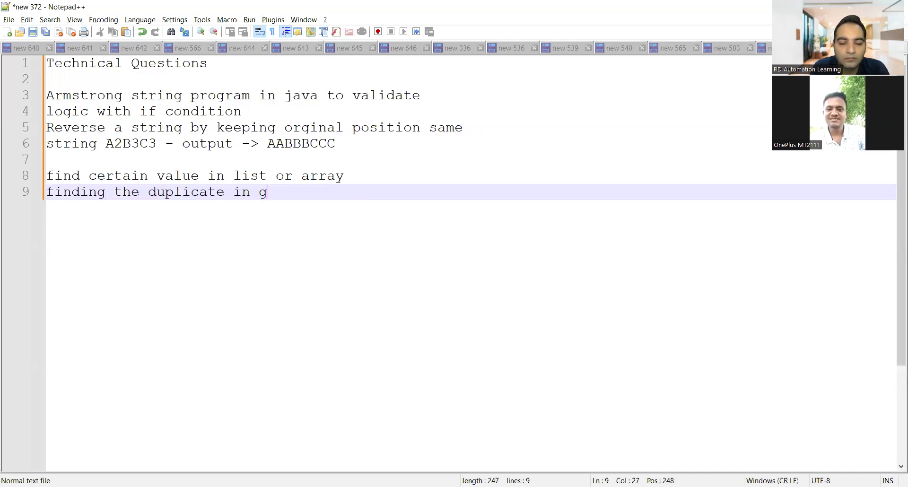
type("iven string =")
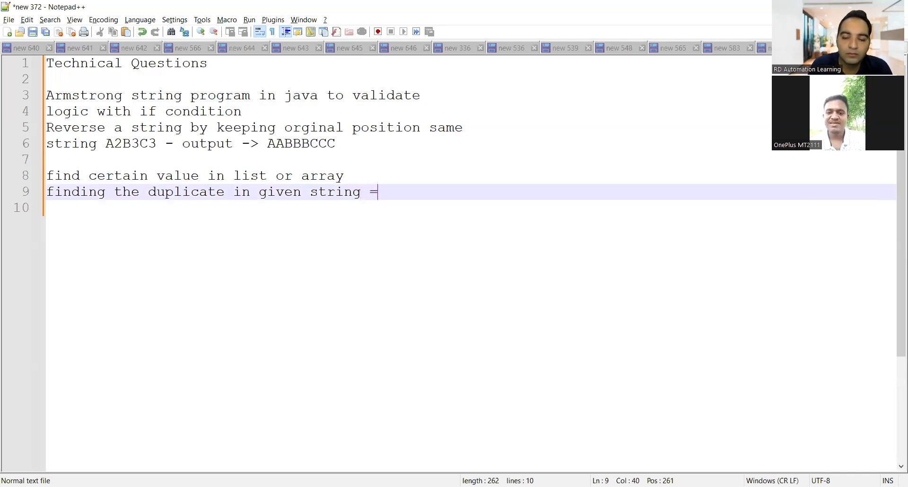
- Note 'map' for duplicates and list the string array abc, xyz, klm
type("map")
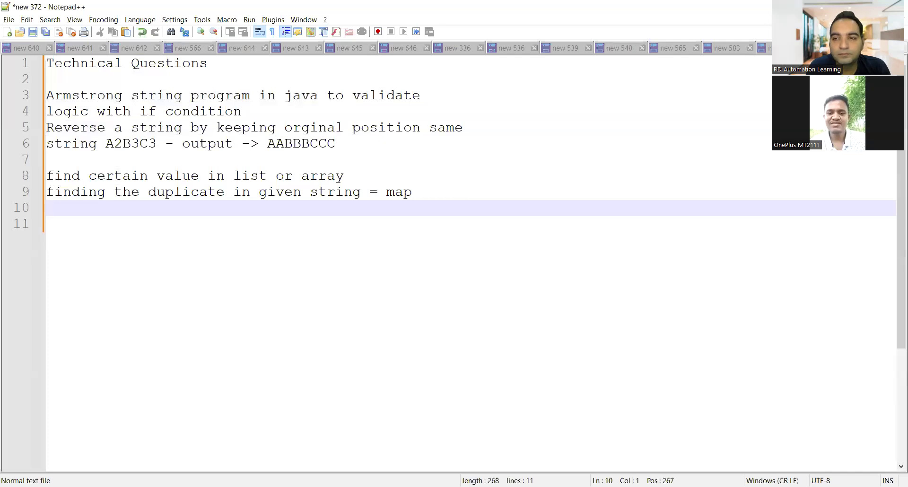
type("s")
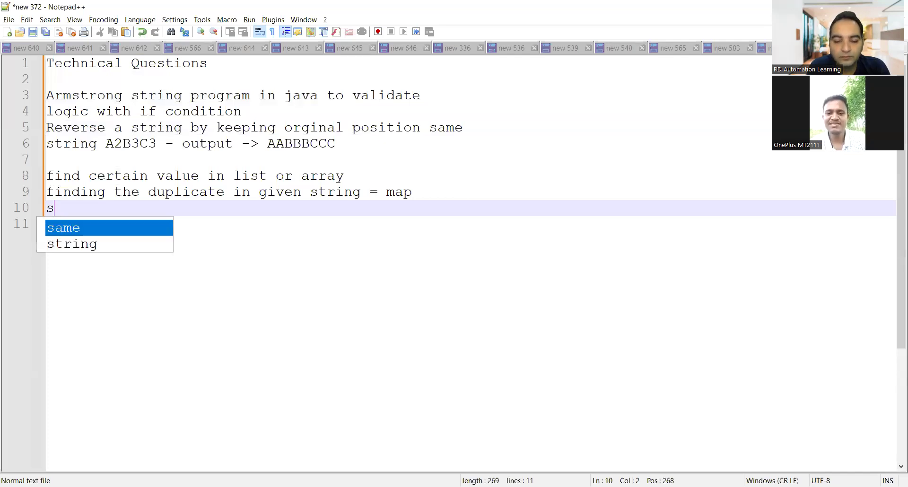
type("tring with a")
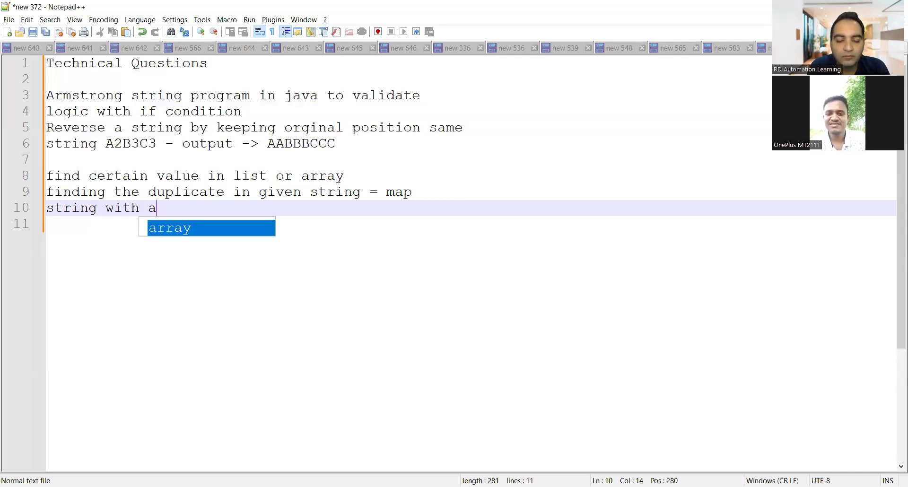
type("bc")
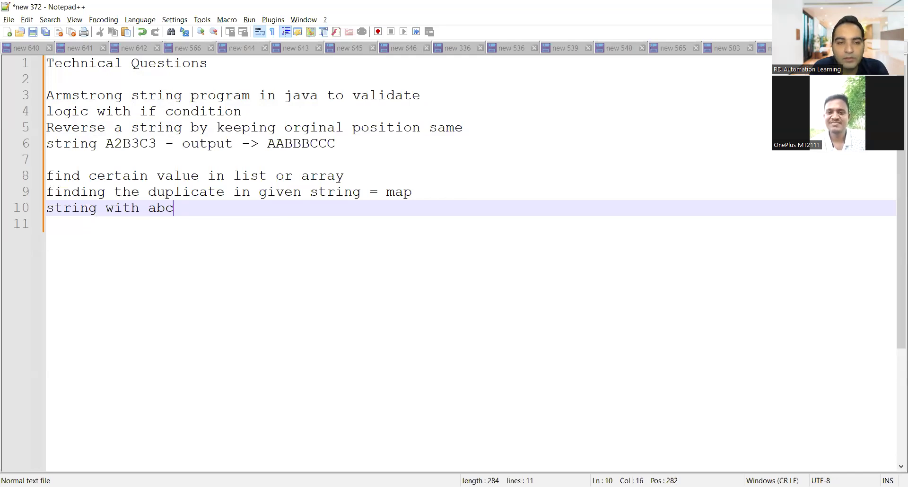
type(", xyz")
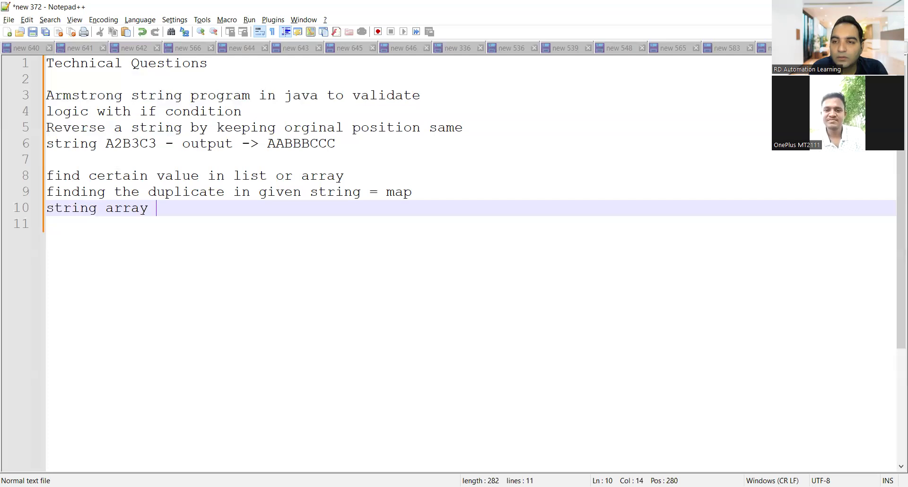
type("ab")
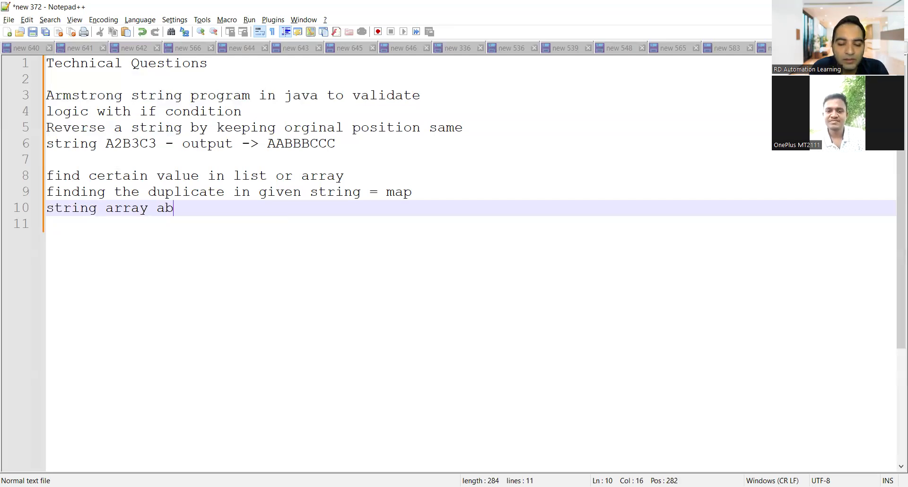
type("c, xyz")
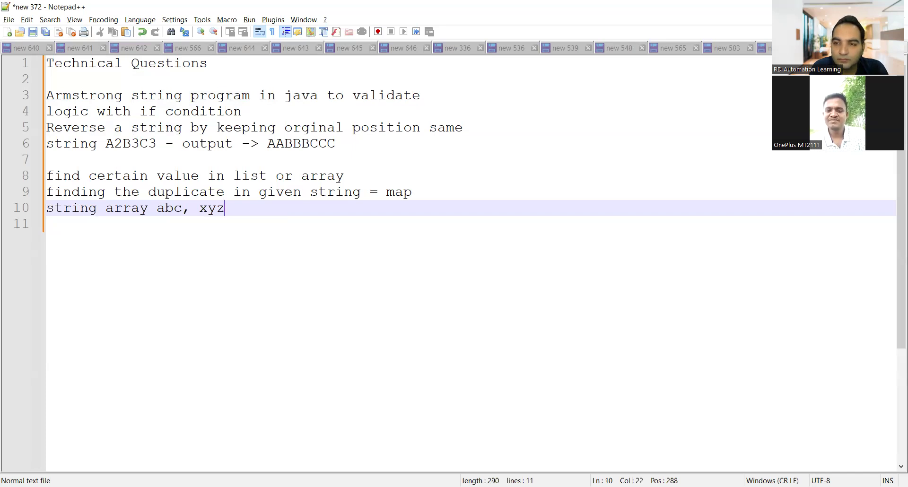
type(", klm")
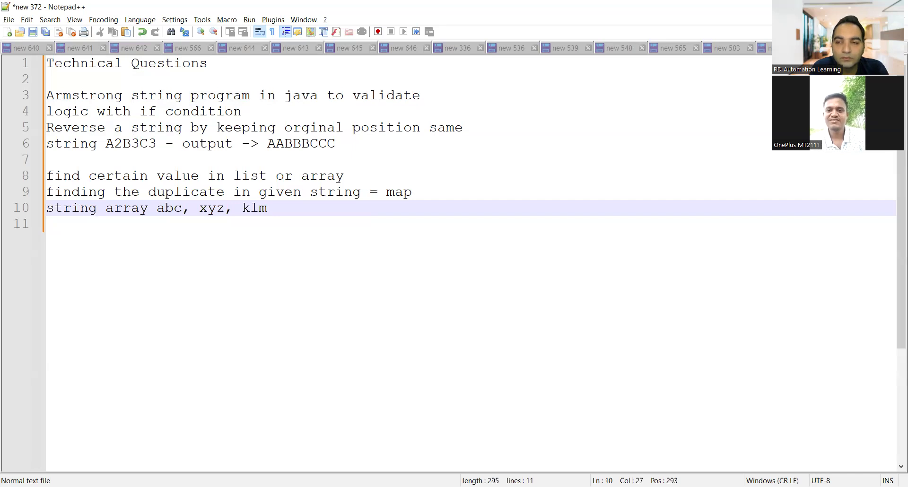
- Ask to reverse it into mlk, zyx, cba, and begin the Selenium heading
type("- in this we need to")
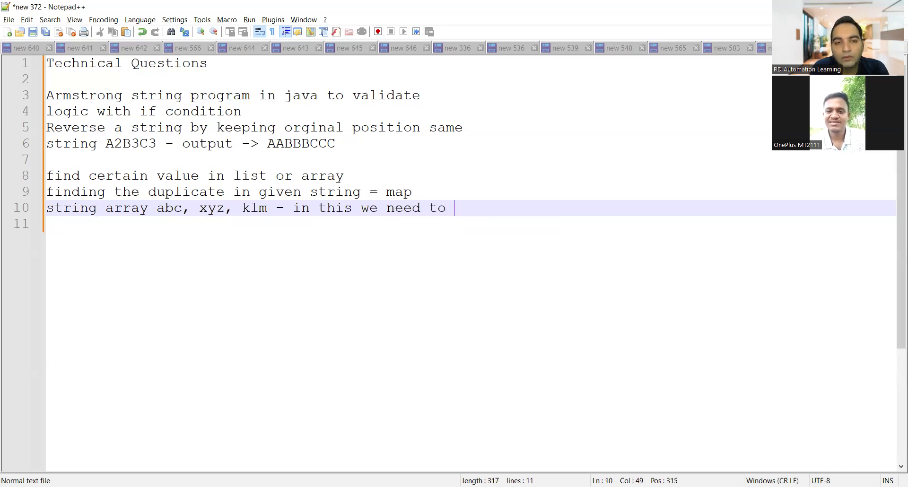
type("reverse")
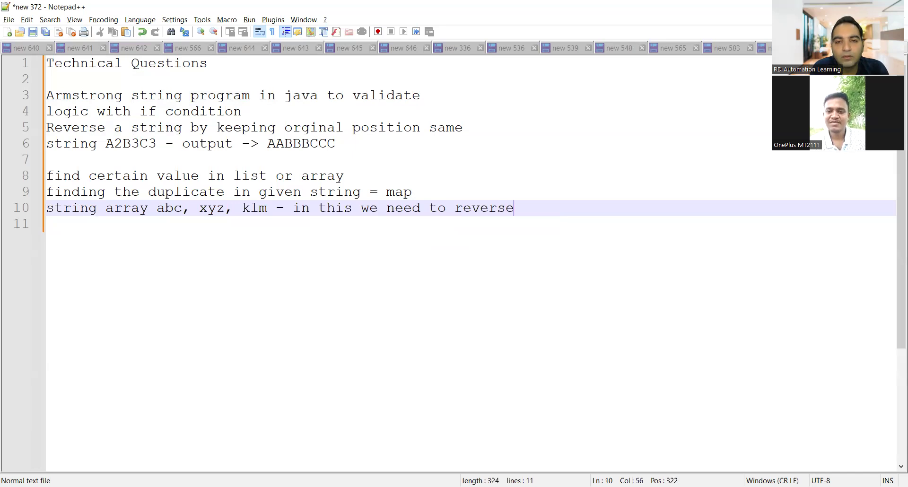
type("mlk")
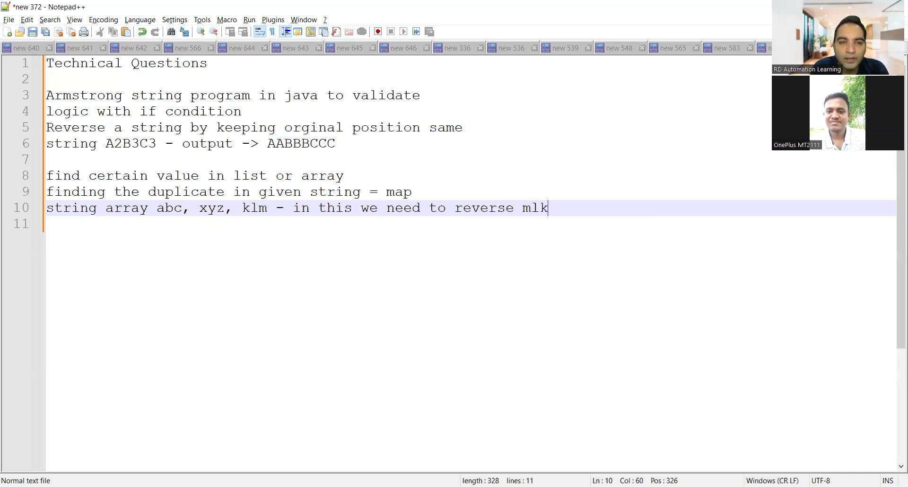
type(", z")
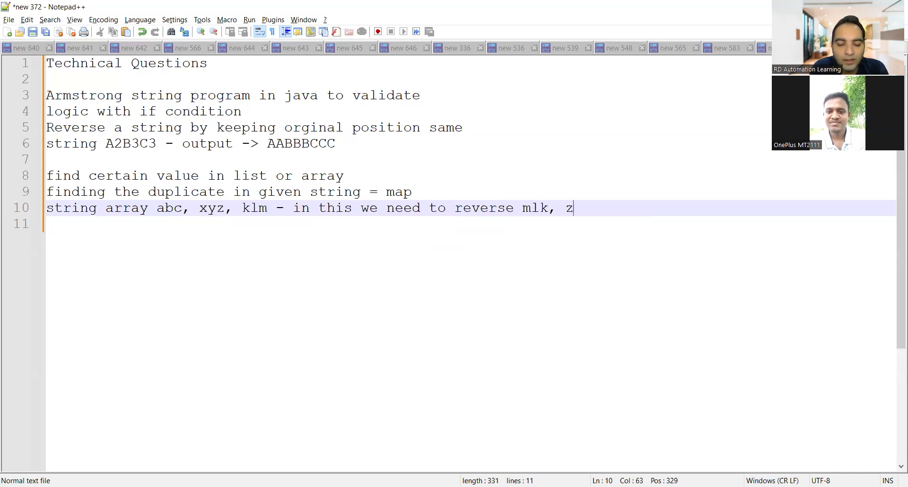
type("yx,")
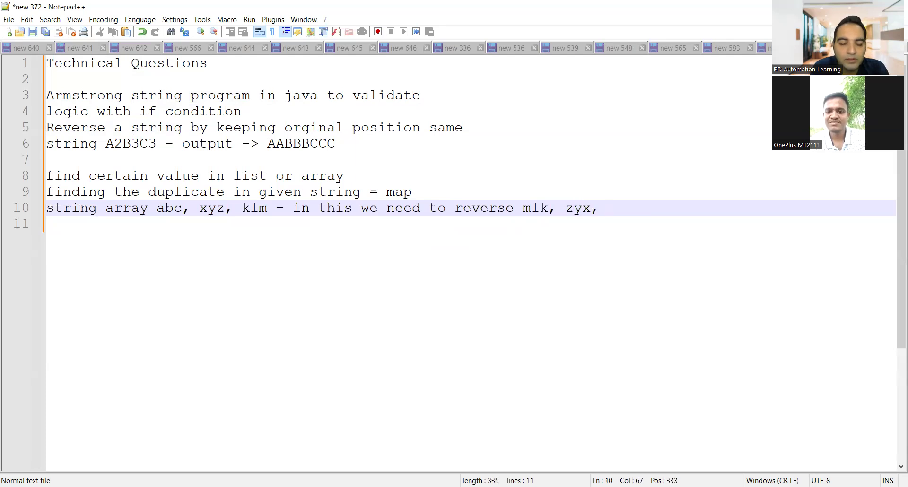
type("cba")
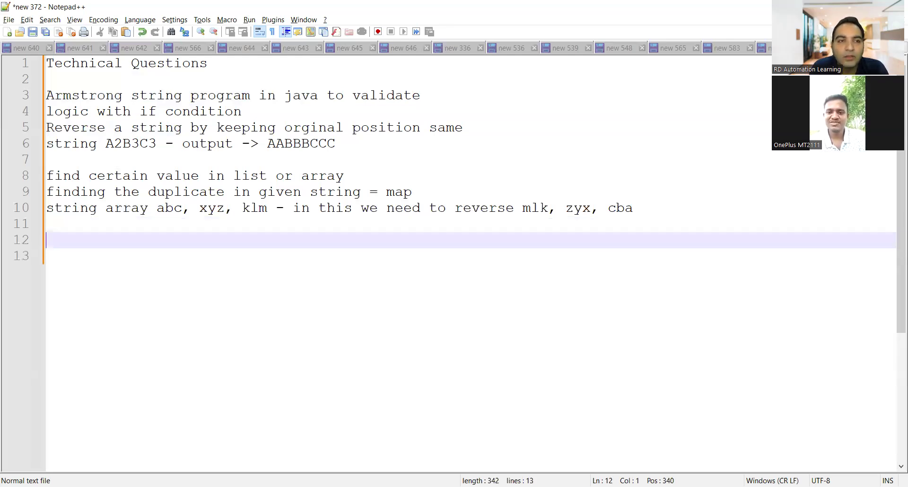
type("Sel")
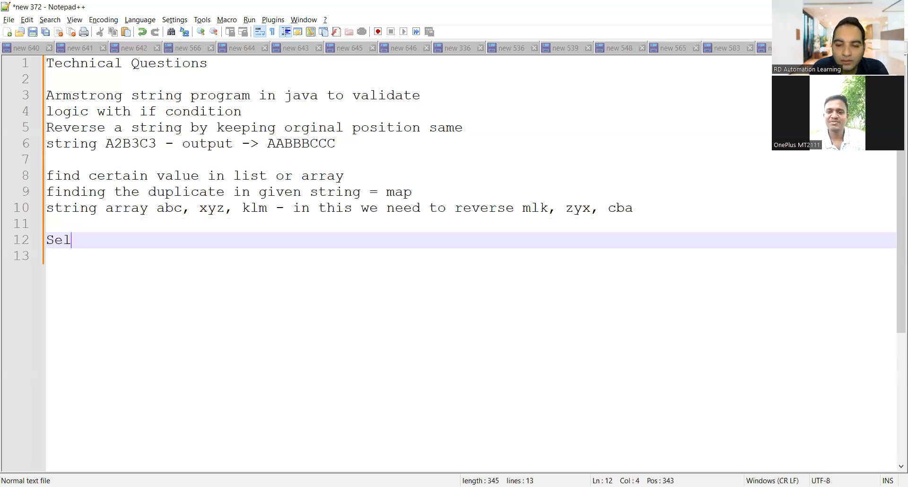
- Add a Selenium heading asking 'How you have used OOPS concept in framework'
type("enium")
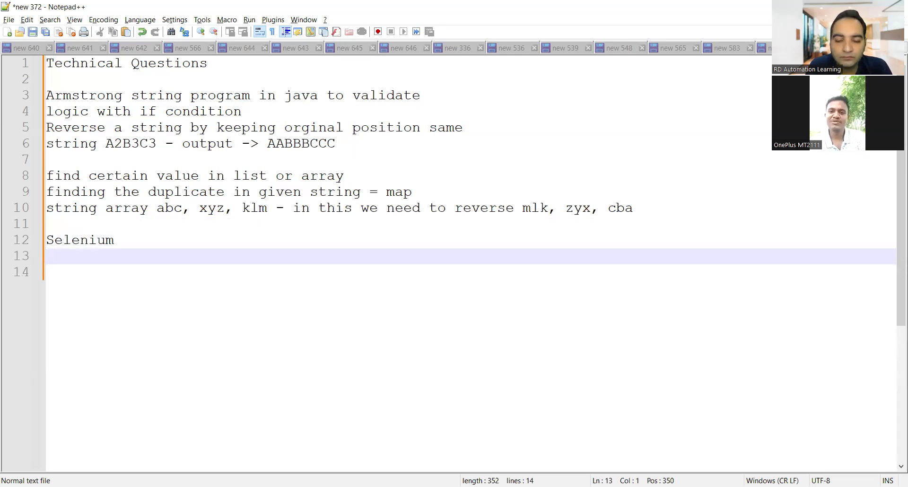
type("How you")
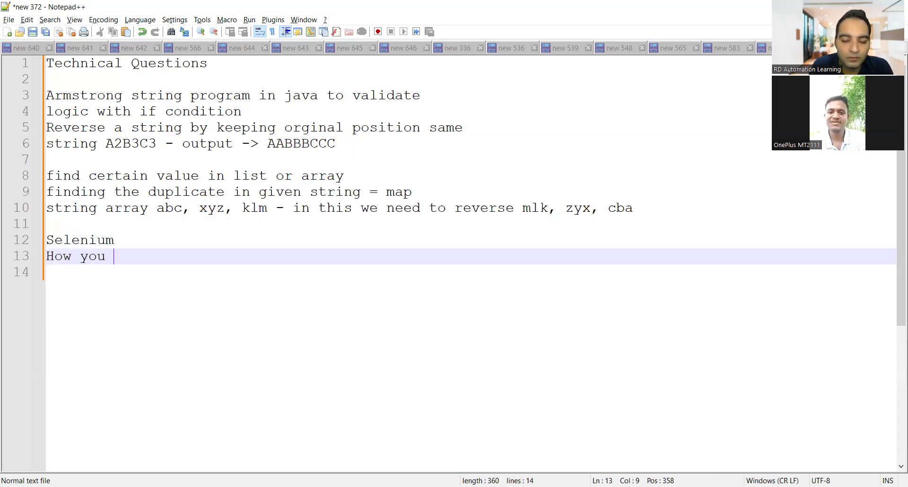
type("have used OO")
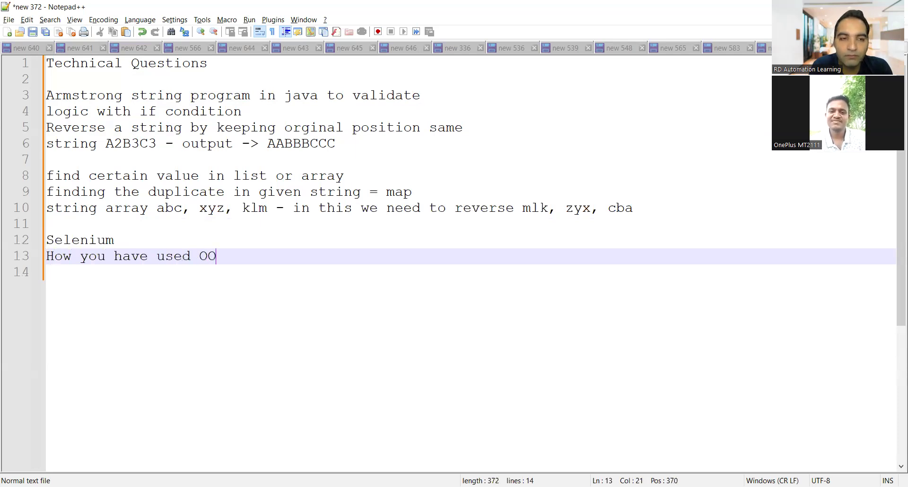
type("PS concep")
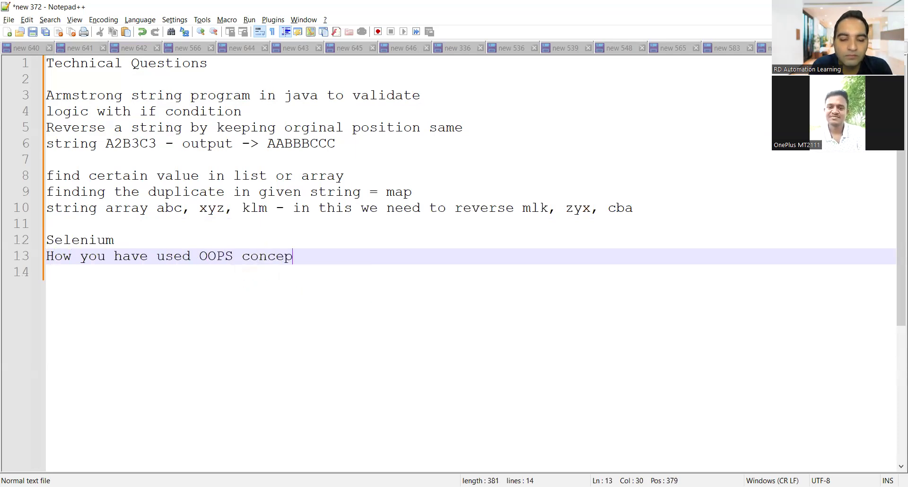
type("t in framework")
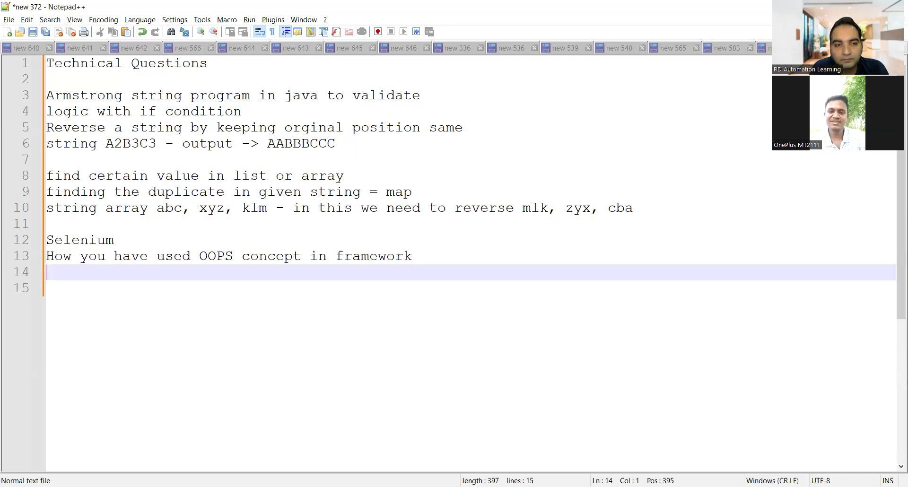
type("for e")
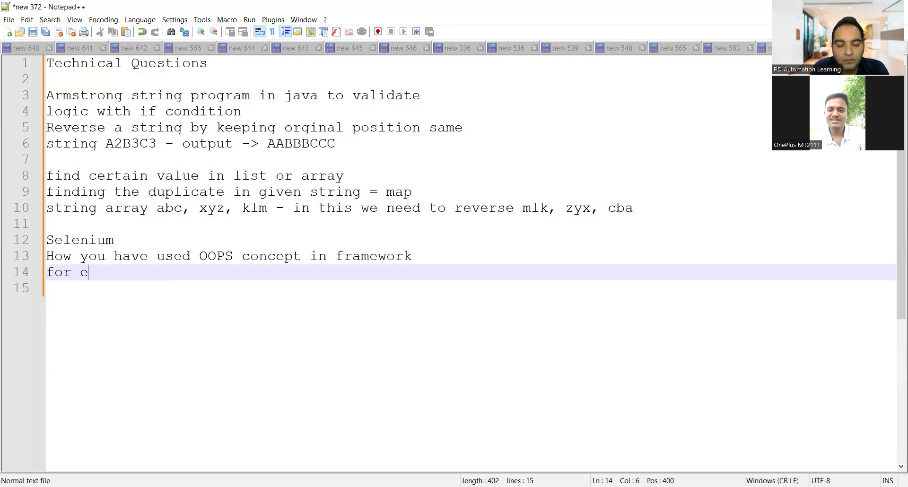
- Explain the framework uses classes and constructors to create instance variables
type("g - cla")
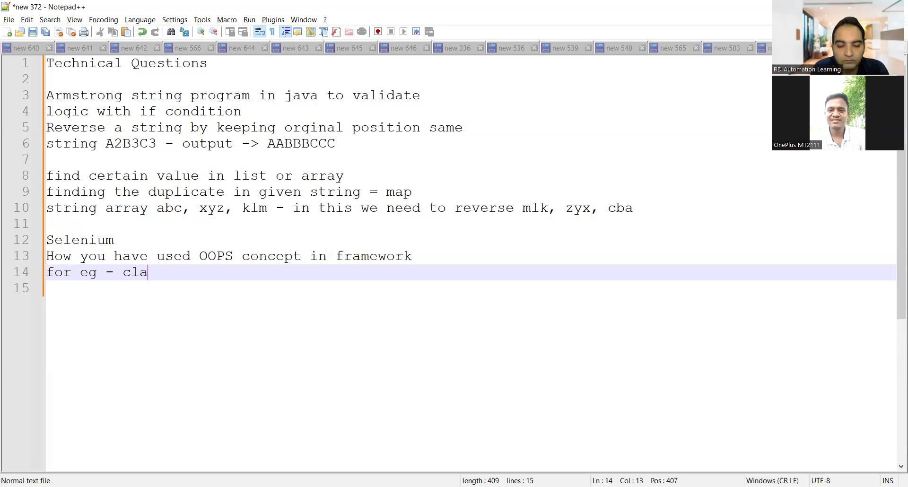
type("ss ,")
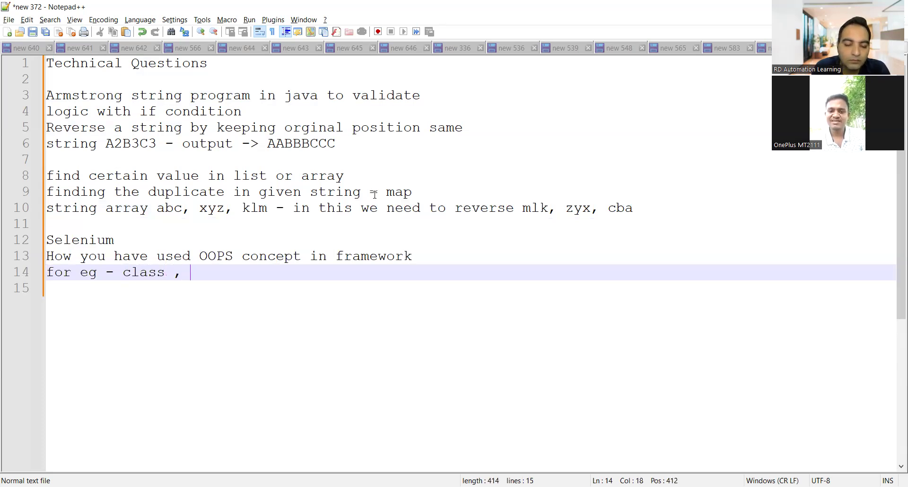
type("constructor")
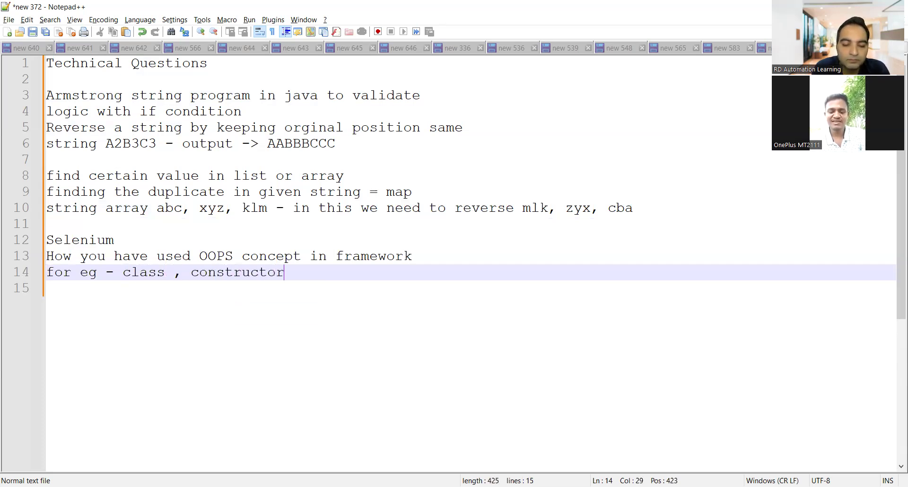
type("through the")
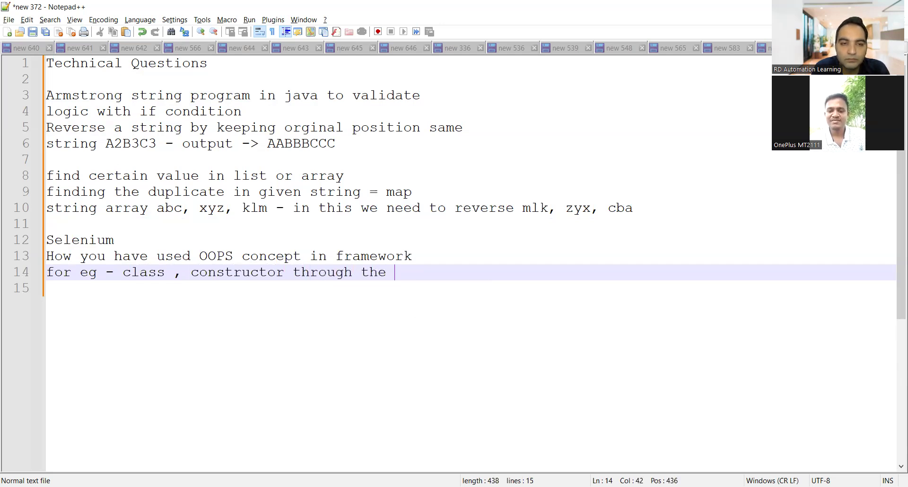
type("constructor de")
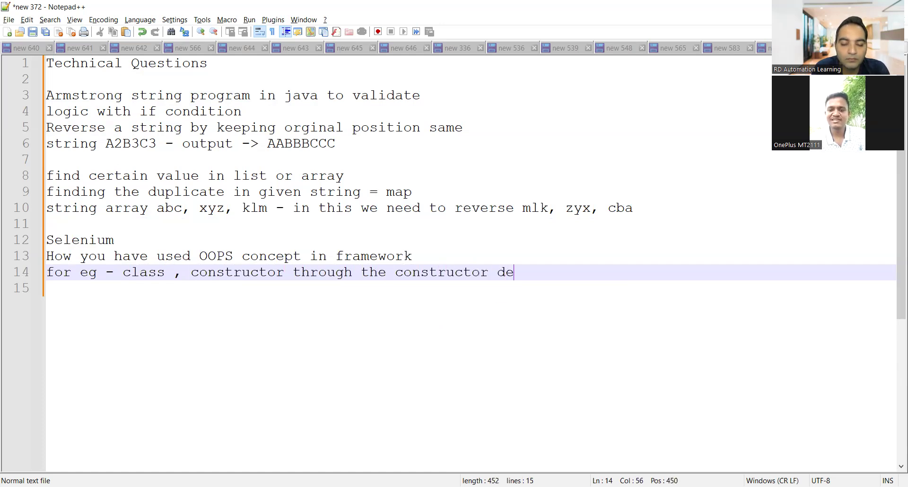
type("creat")
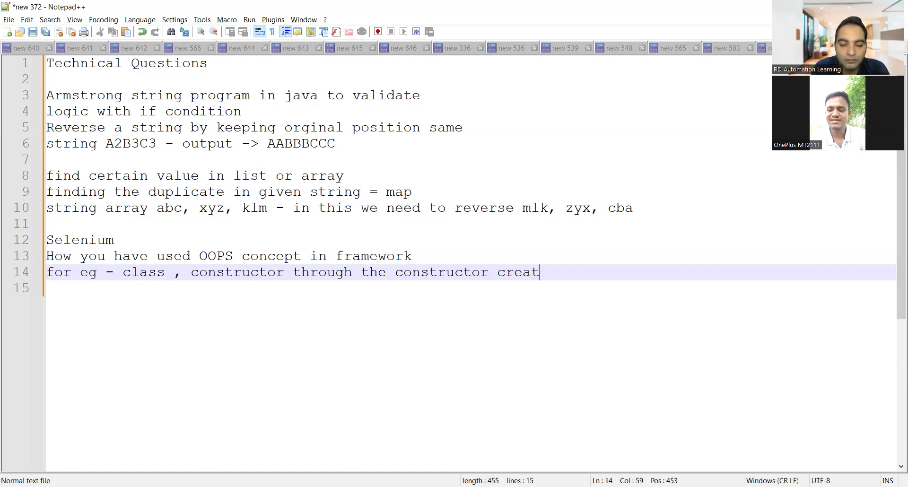
type("ing the instance variab")
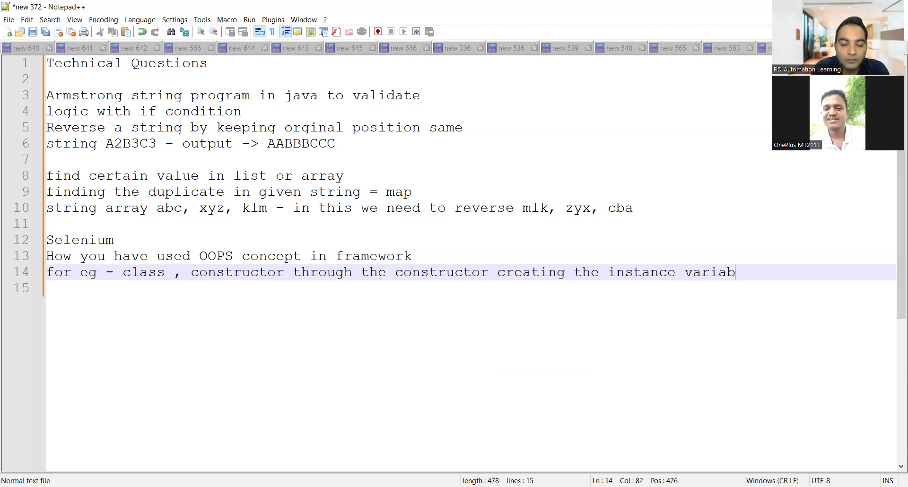
type("le directly")
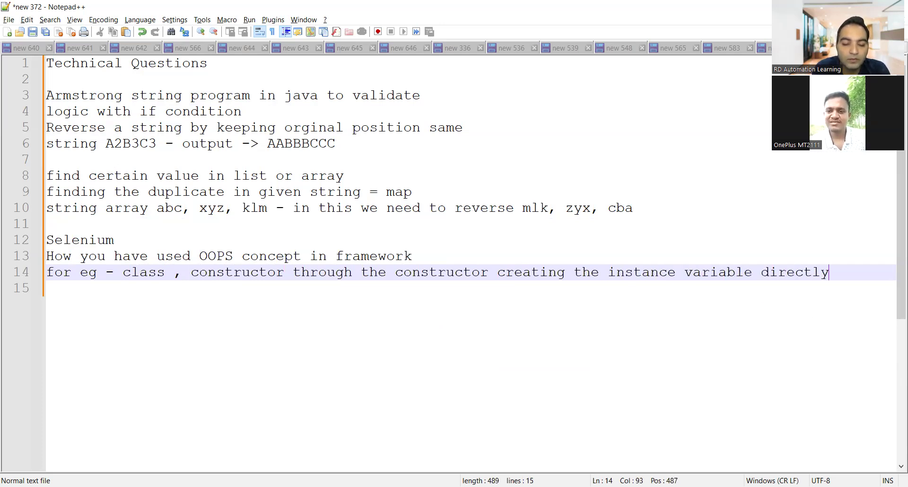
- Note passing null values and two constructors taking obj o, String X
type("passing nu")
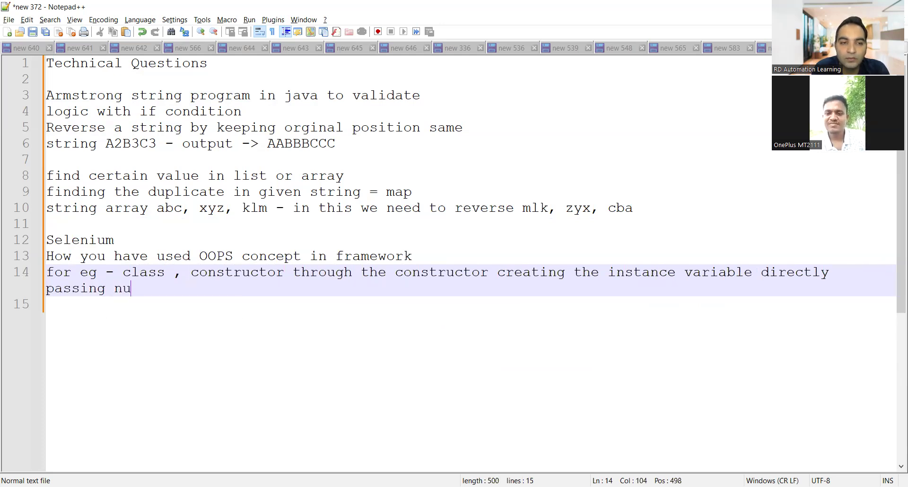
type("ll value")
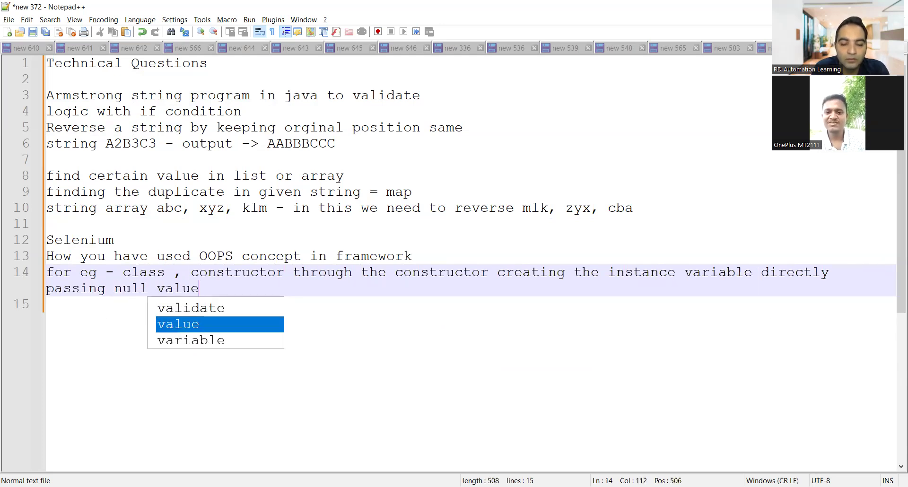
type("we have c")
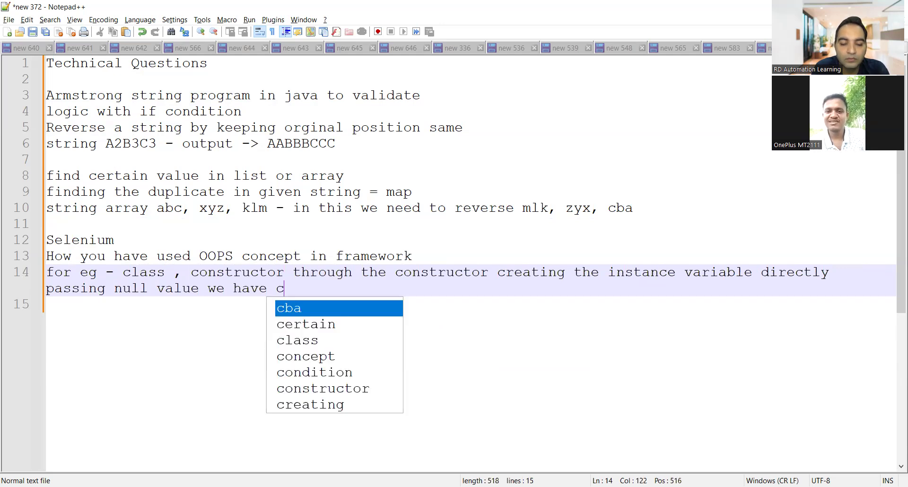
type("reated 2")
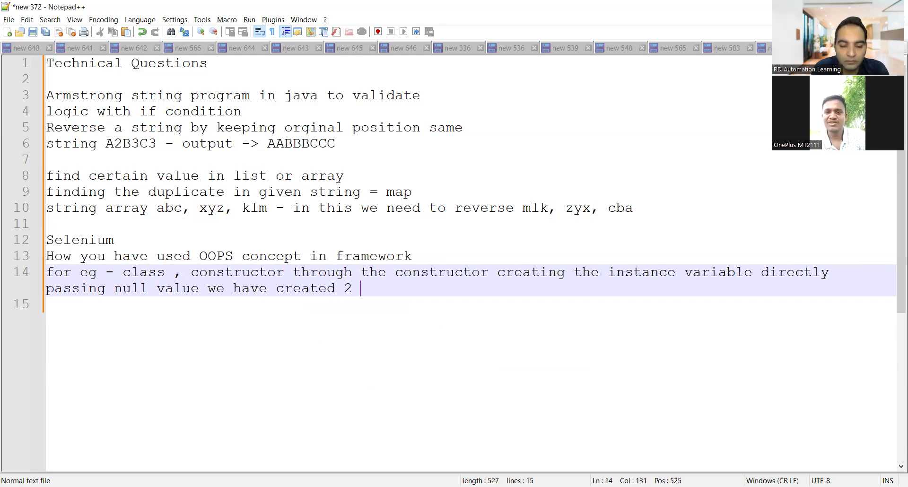
type("constructors ob")
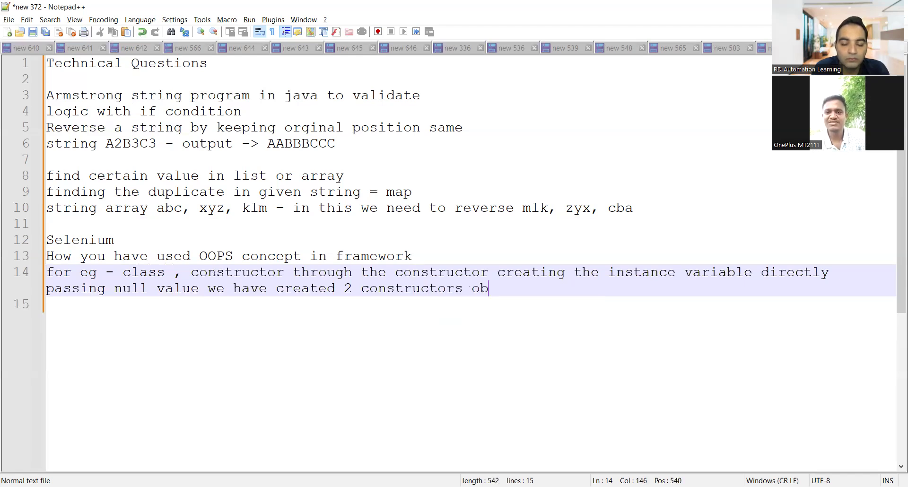
type("o,")
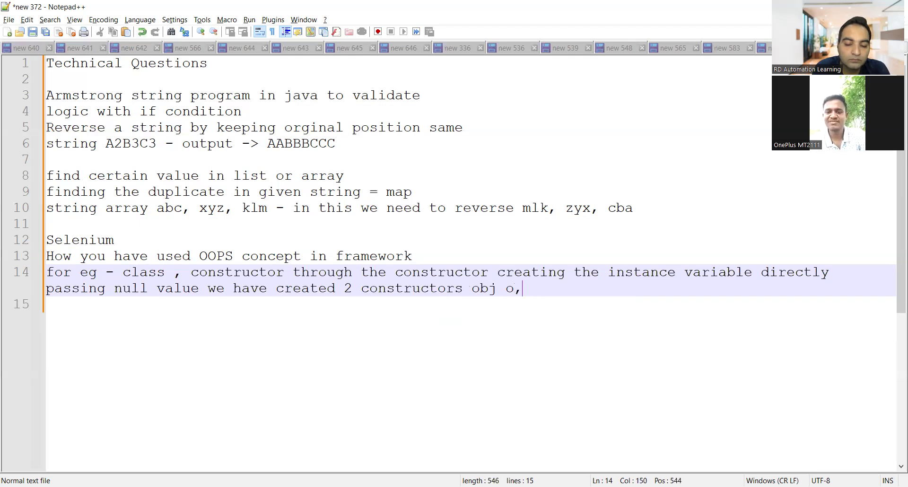
type("Stri")
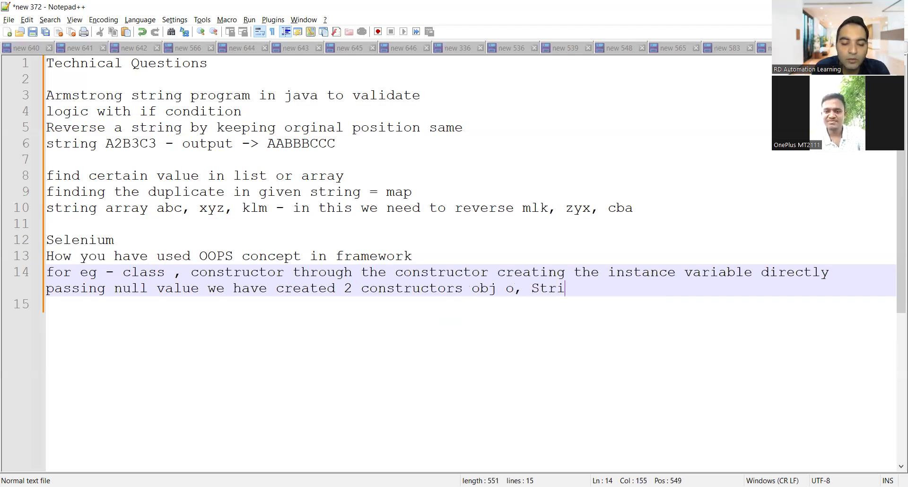
type("ng X")
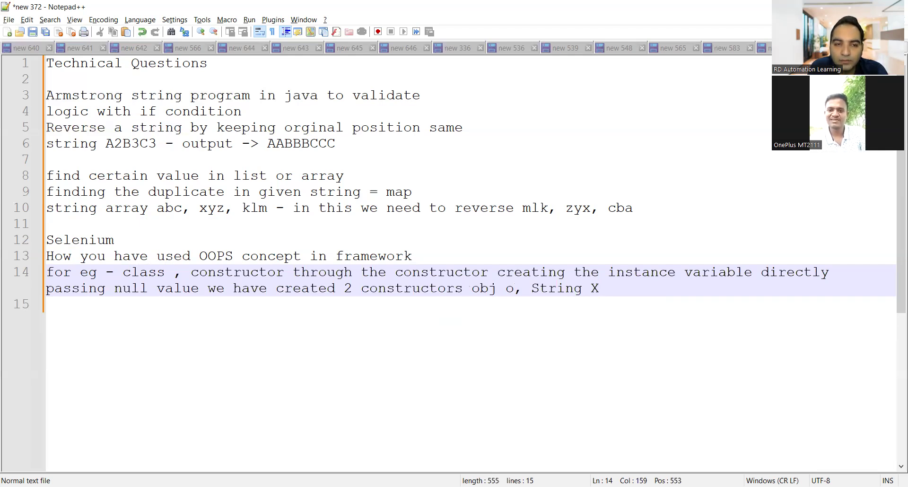
- Append to the OOPS answer: which constructor's execution helps, O or String?
left_click(600, 287)
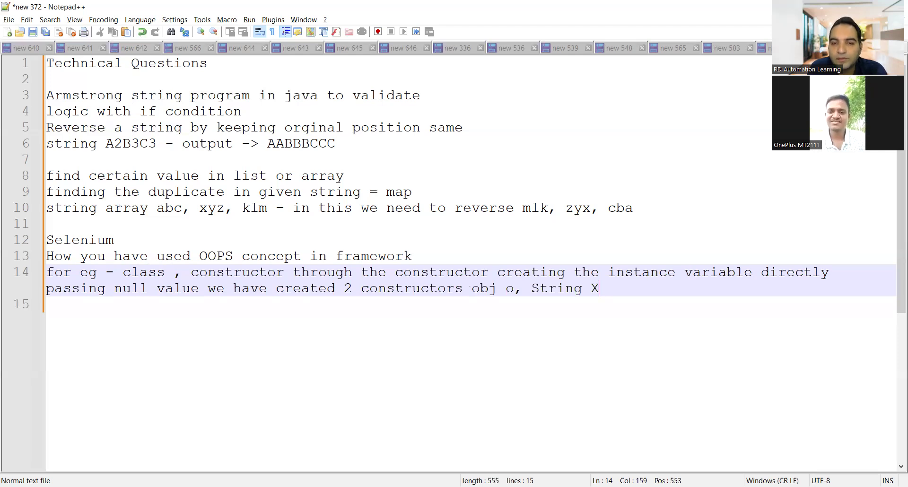
type(", in")
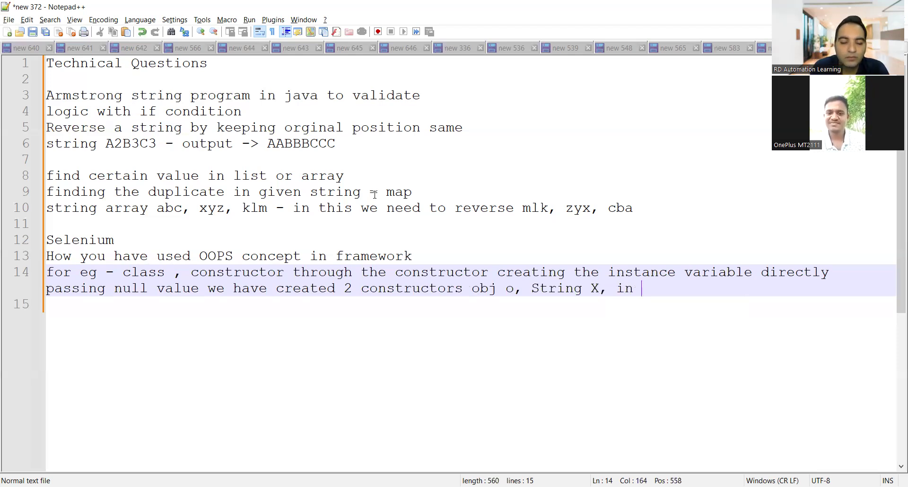
type("which constructor the")
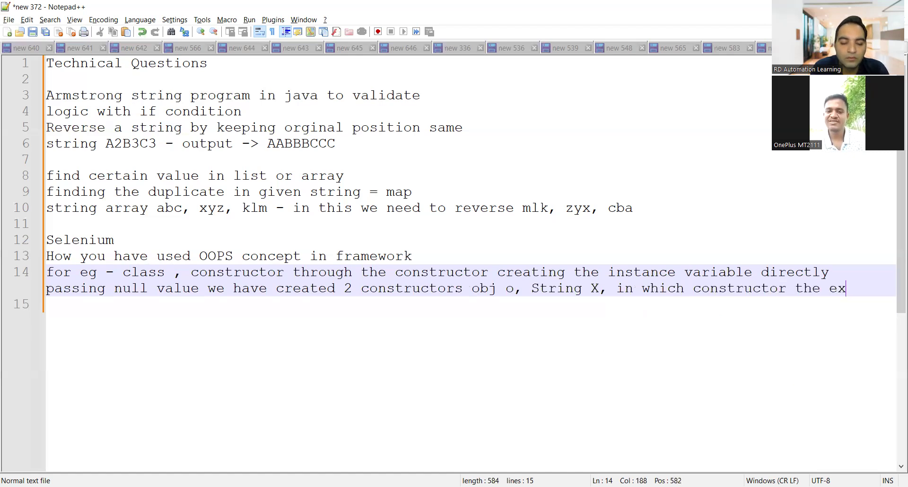
type("execution wi")
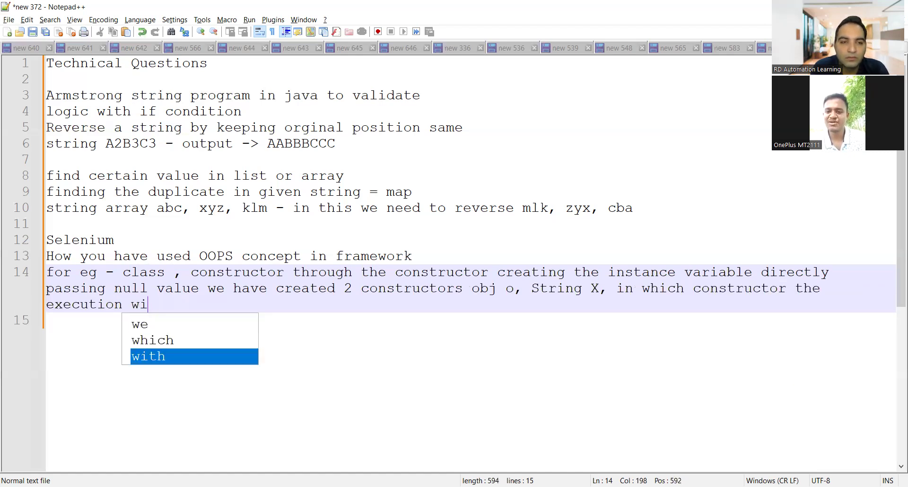
type("ll help")
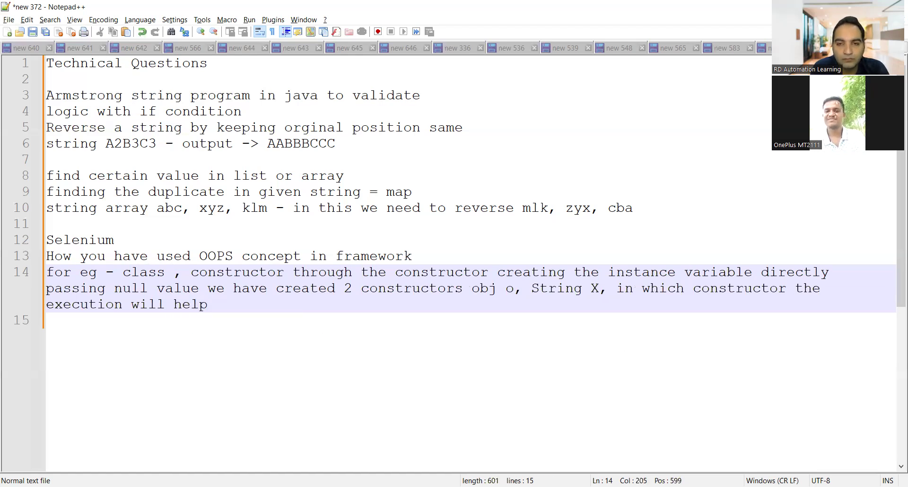
type("in")
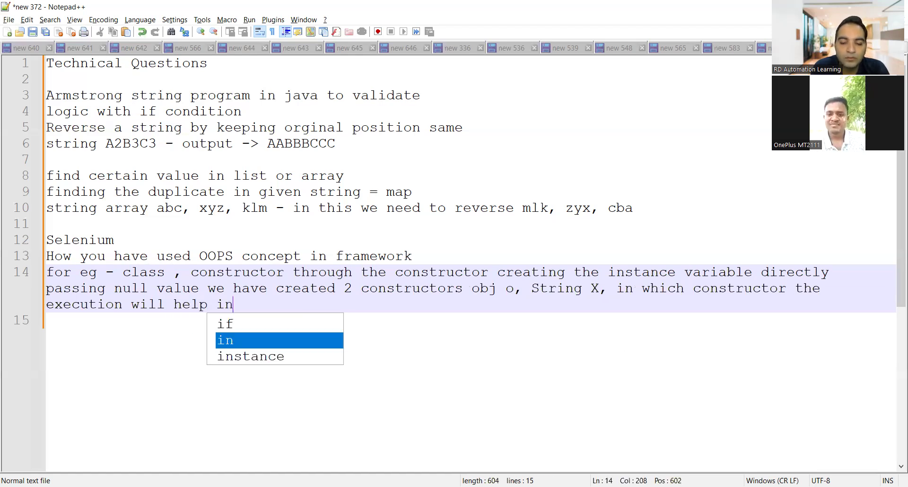
type("O or in")
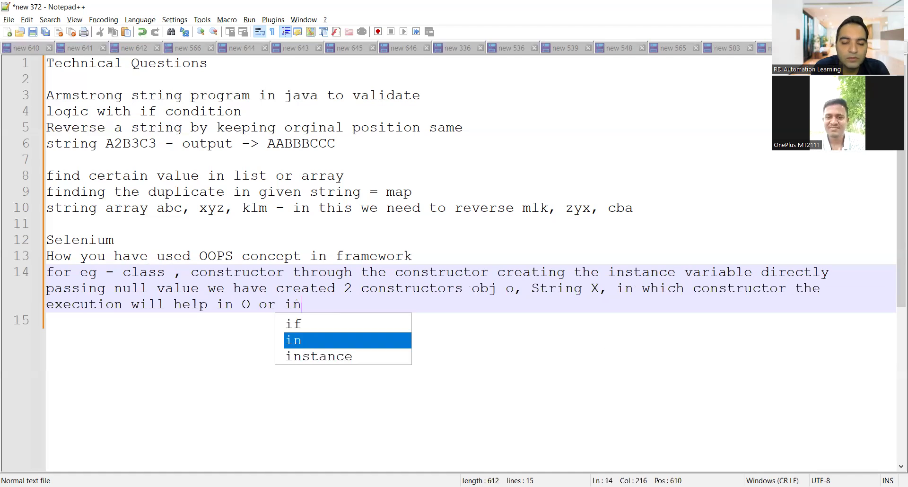
type("string?")
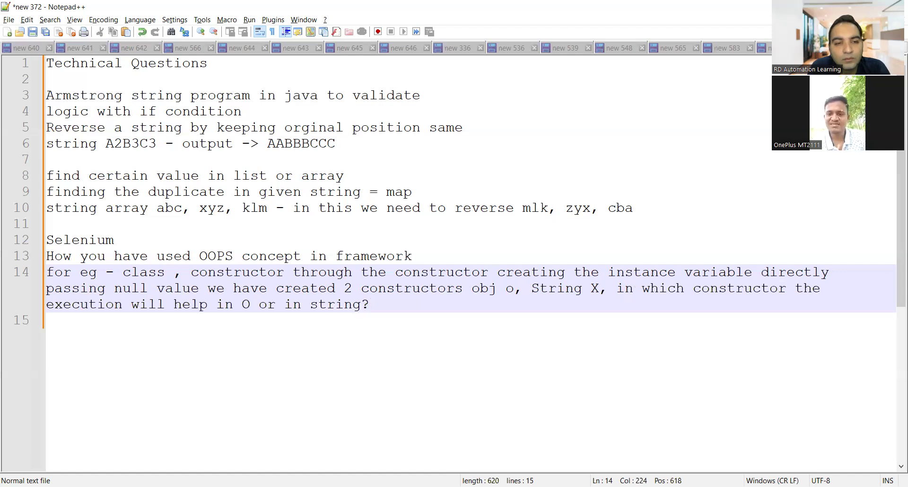
left_click(369, 304)
type("what exceptions")
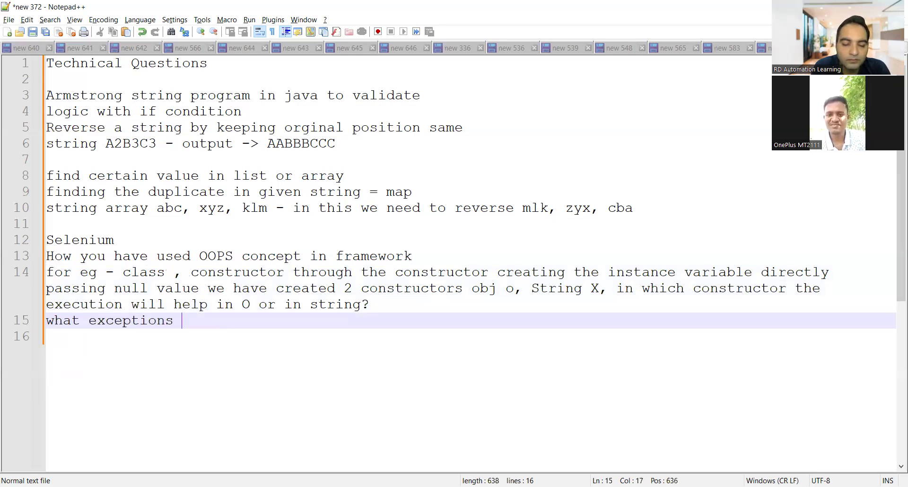
- Ask about the Selenium stale element exception and how you overcame it
type("in selenium")
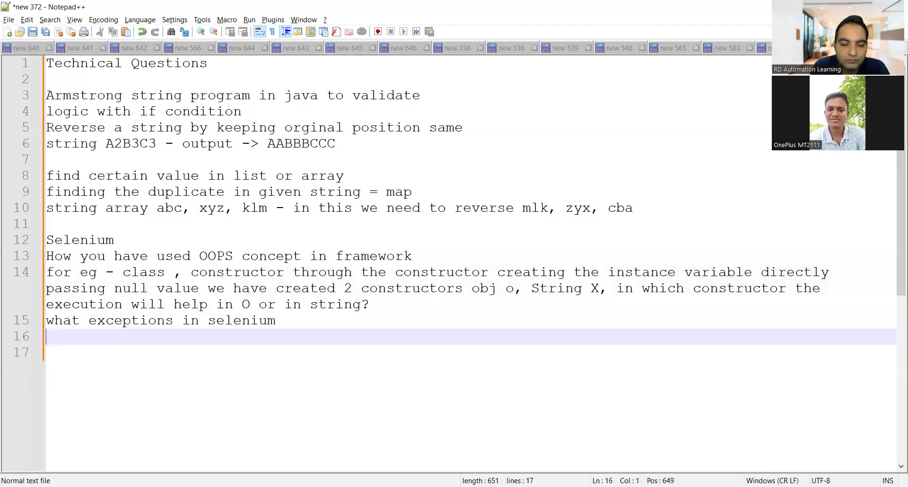
type("stale element")
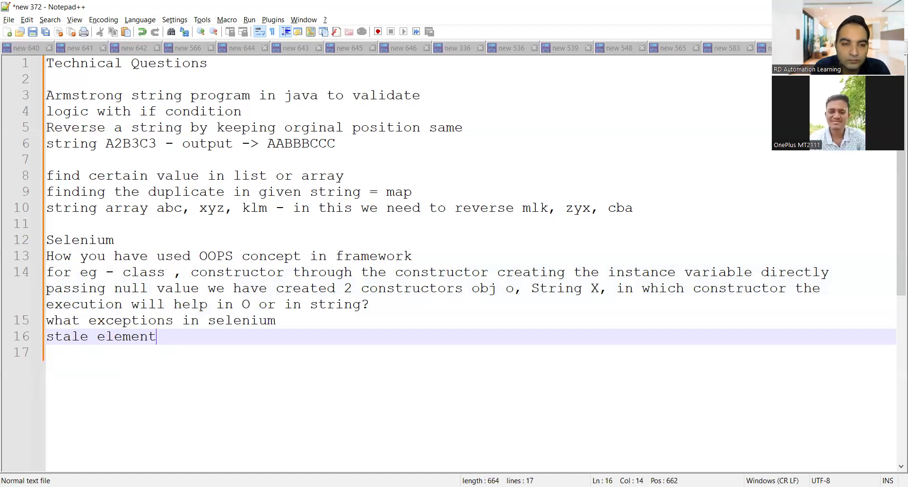
type("exception - how did")
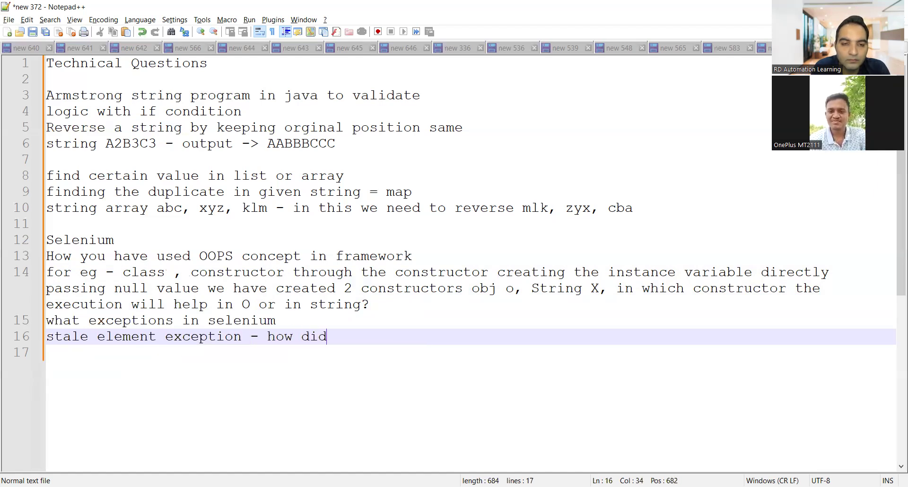
type("u overcome")
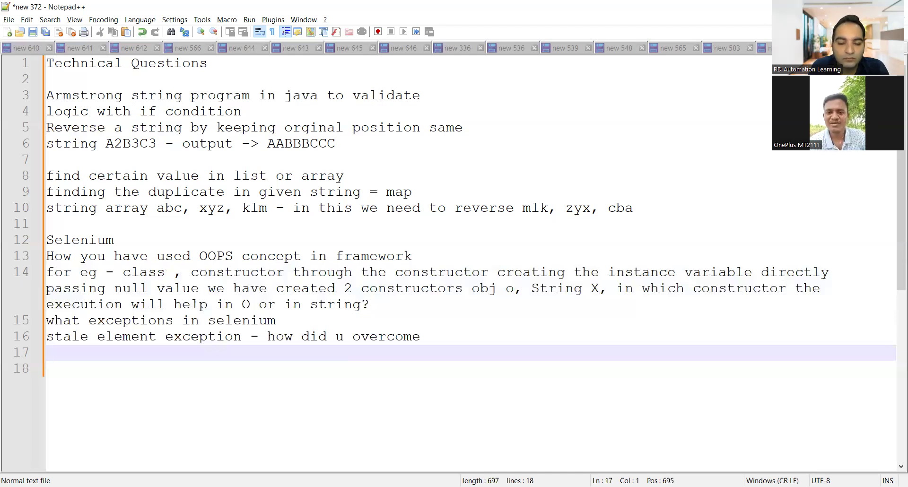
- Ask how to verify and check a particular element not present on the DOM
type("particular element no")
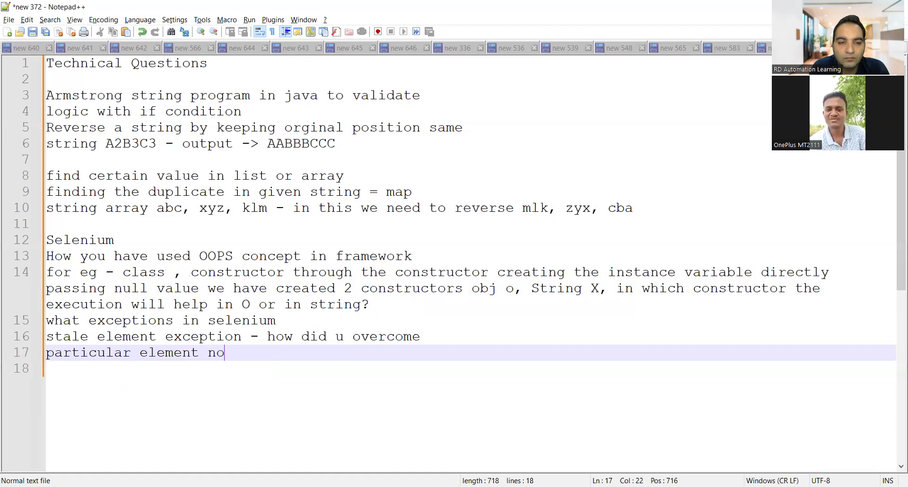
type("t present on")
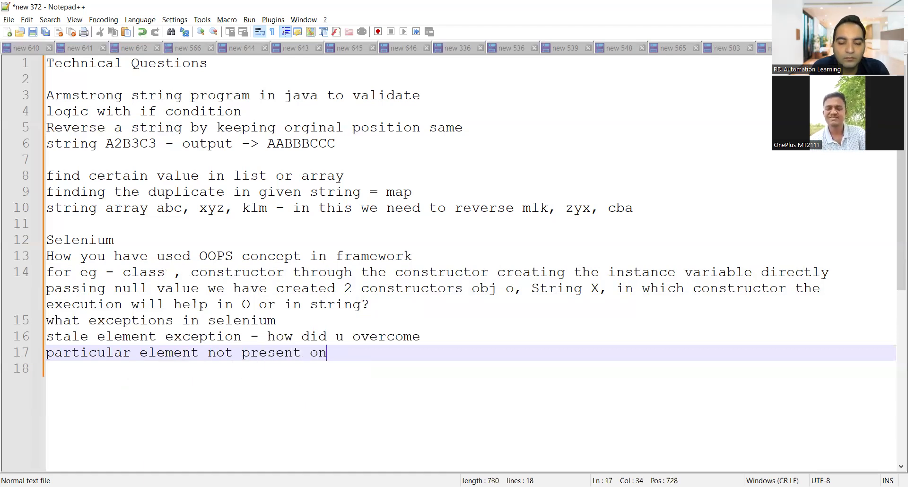
type("DOM but u need to v")
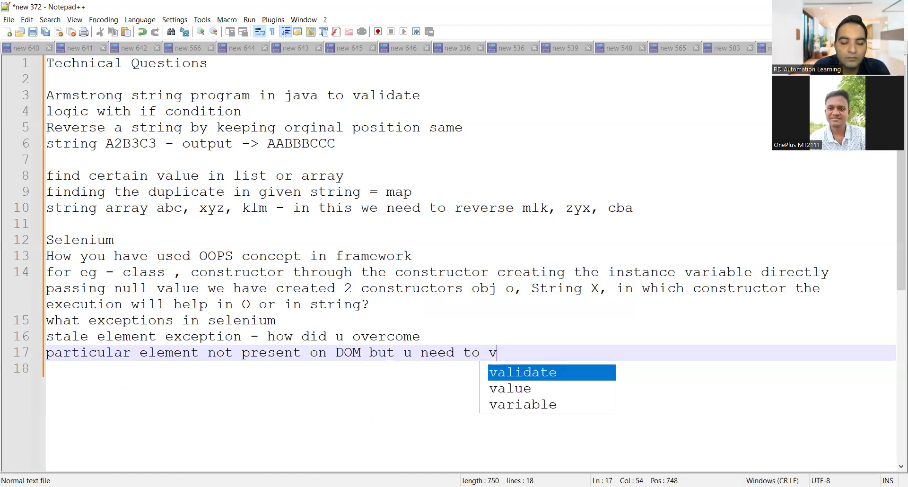
type("erify how will you p")
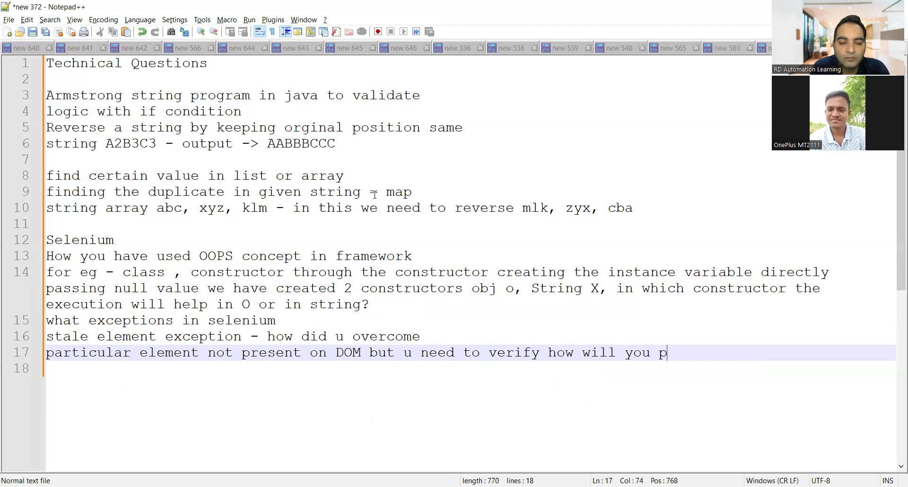
type("heck")
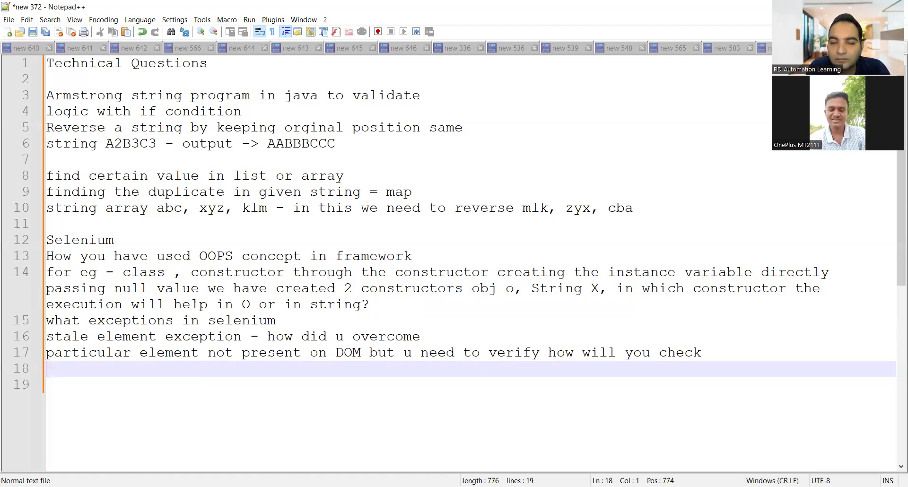
- After a blank line, add 'raised a bug defect life cycle that u follow'
key("Enter")
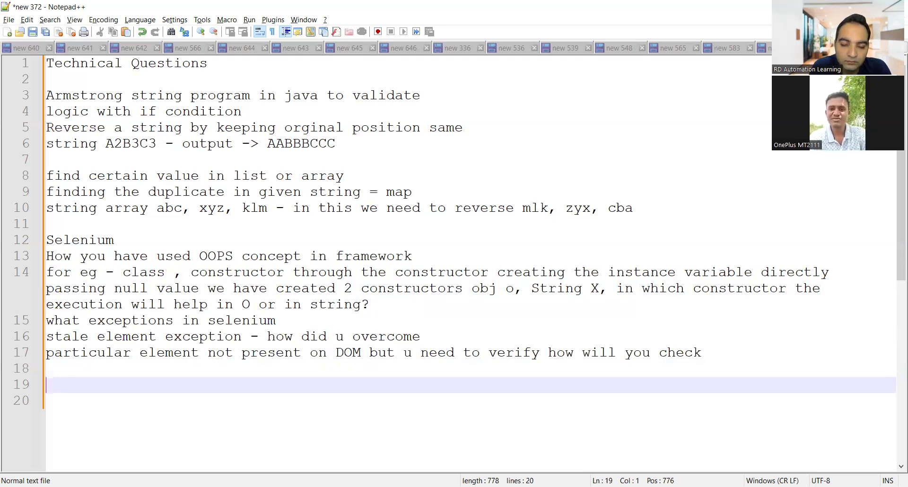
type("raised")
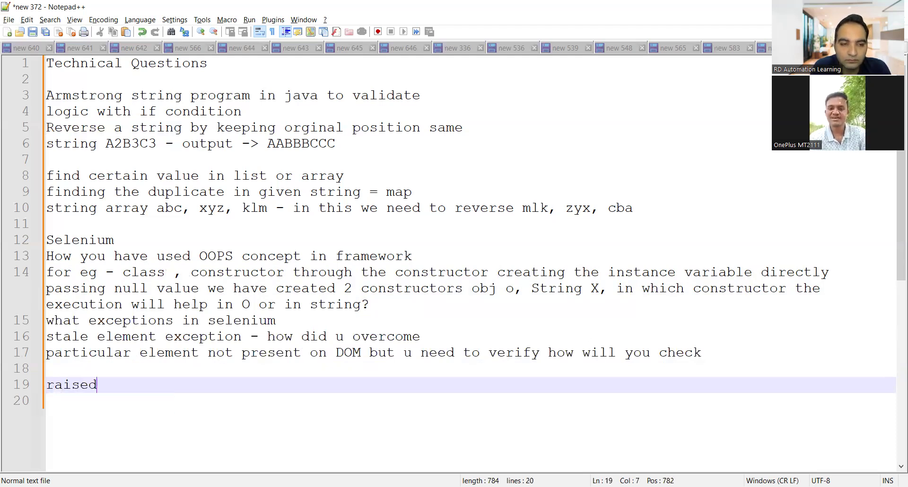
type("a bug de")
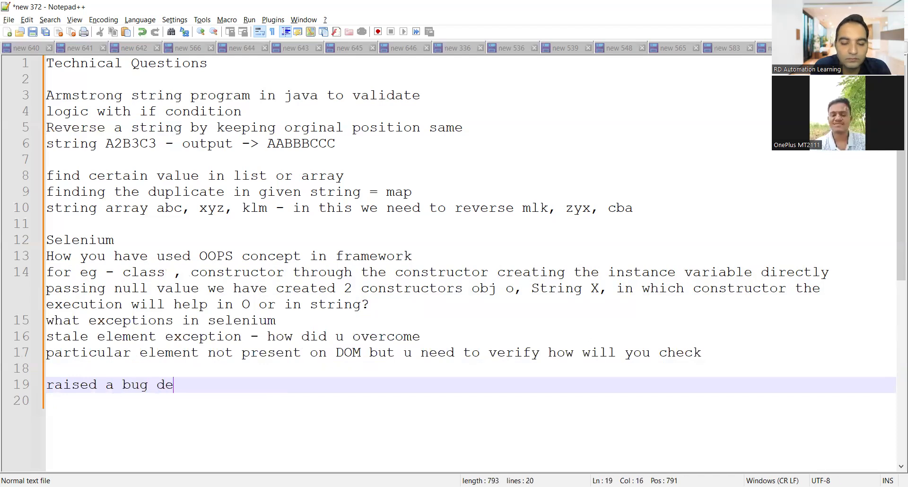
type("fect life cycle")
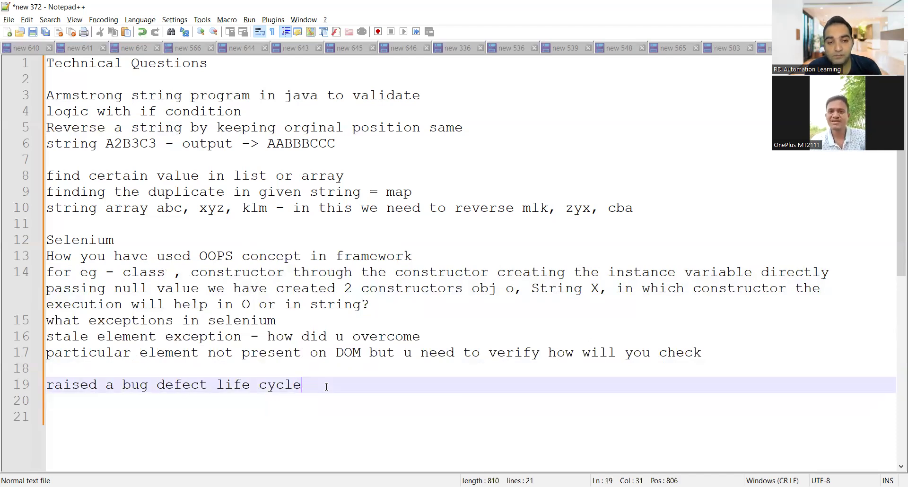
type("that u")
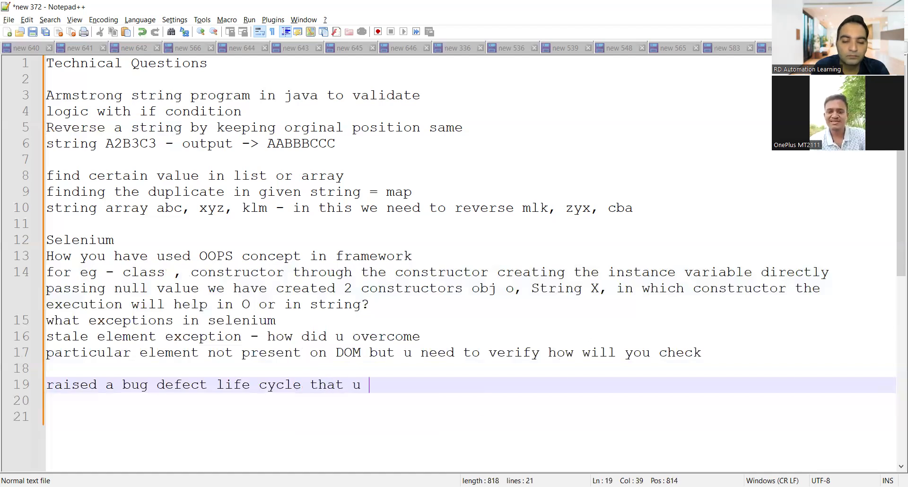
type("follow")
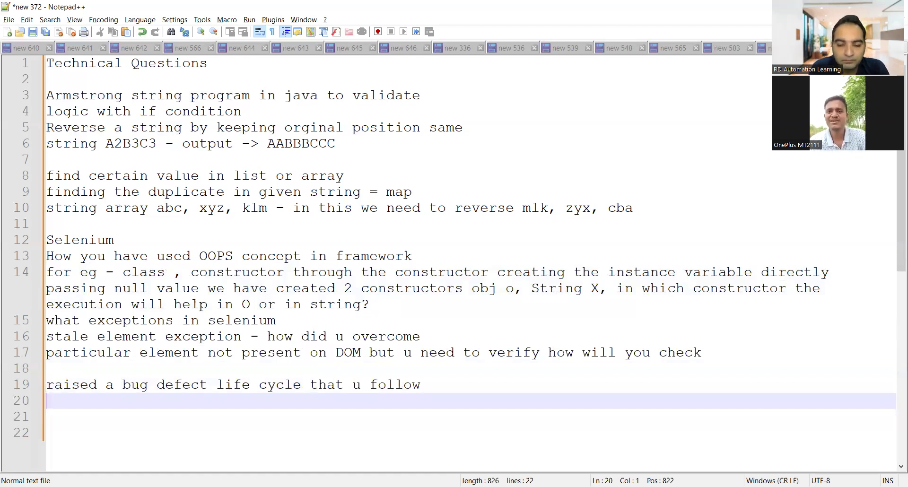
- Ask how to deal with a bug and its priority
type("deal with")
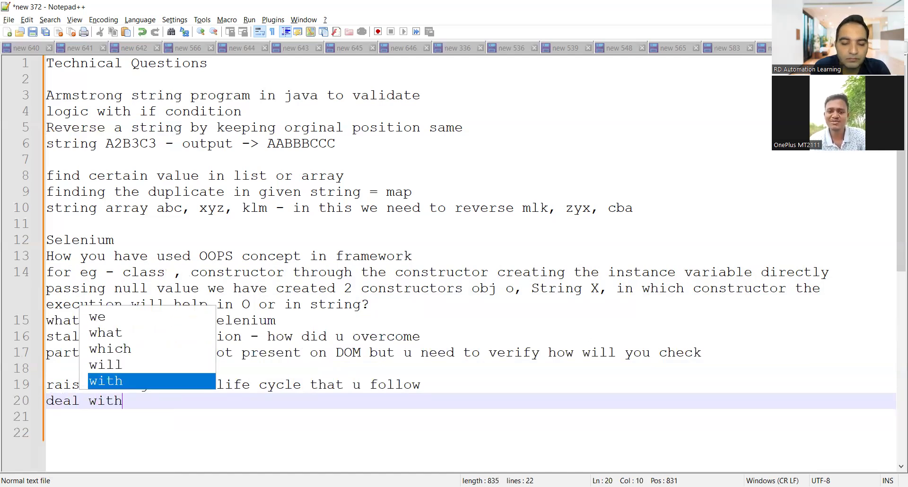
type("the bug")
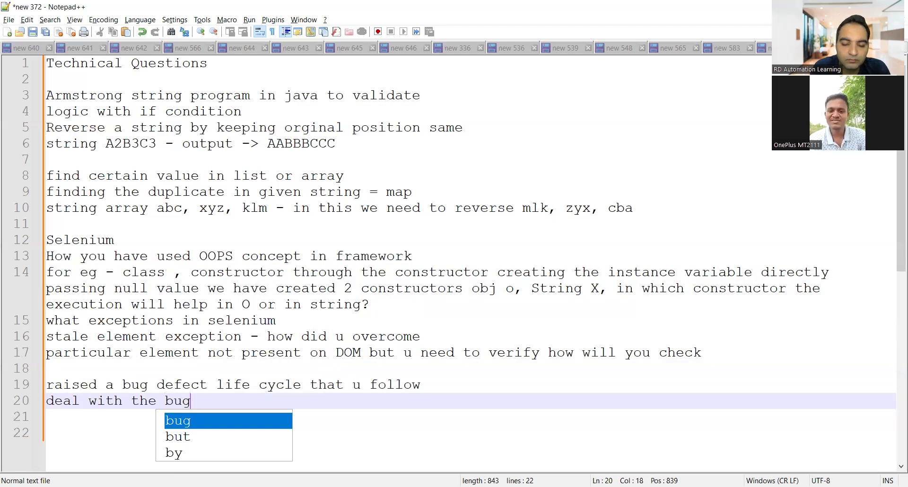
type(", priority")
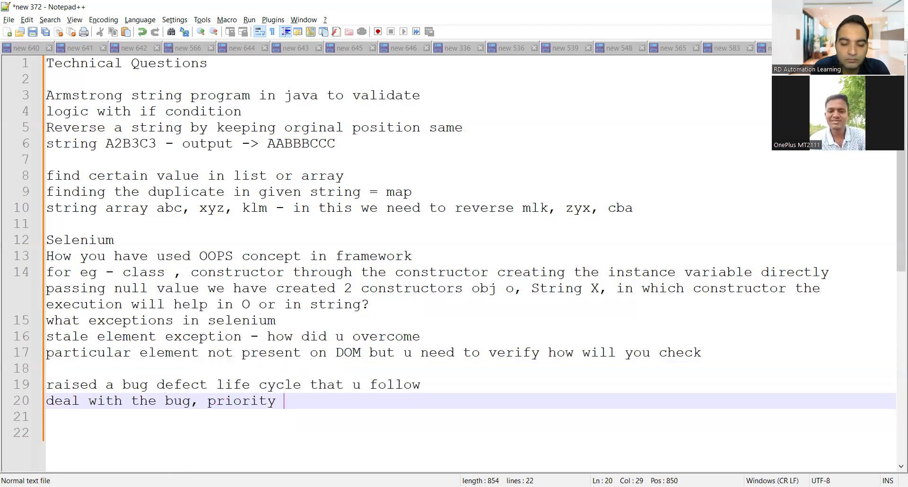
type("of the bug")
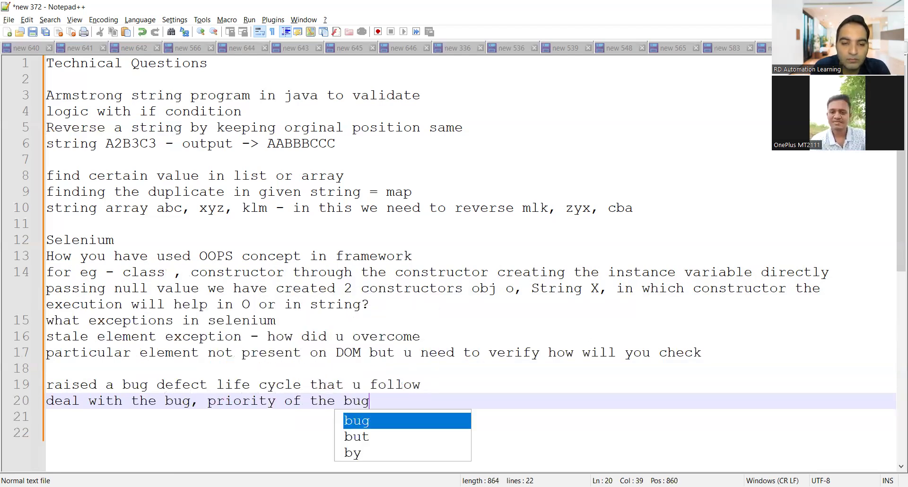
- Ask how you'd handle a defect found tonight with release tomorrow
type("testing you")
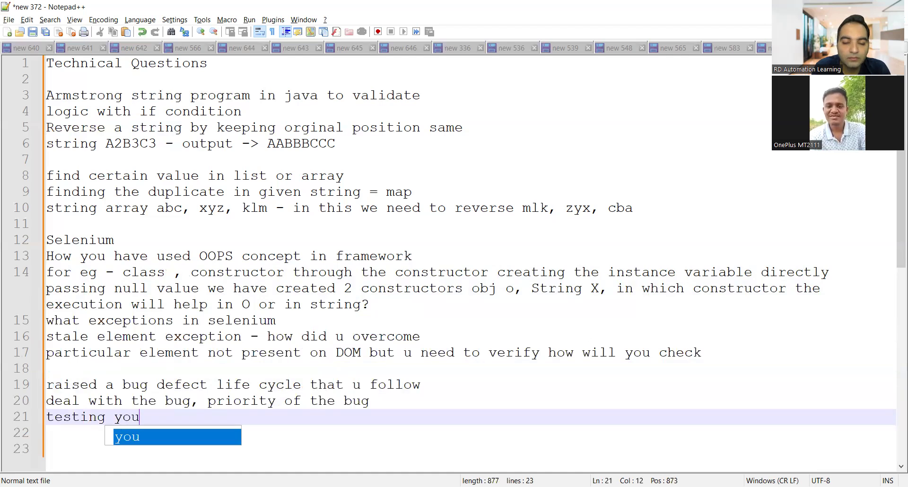
type("get bug how")
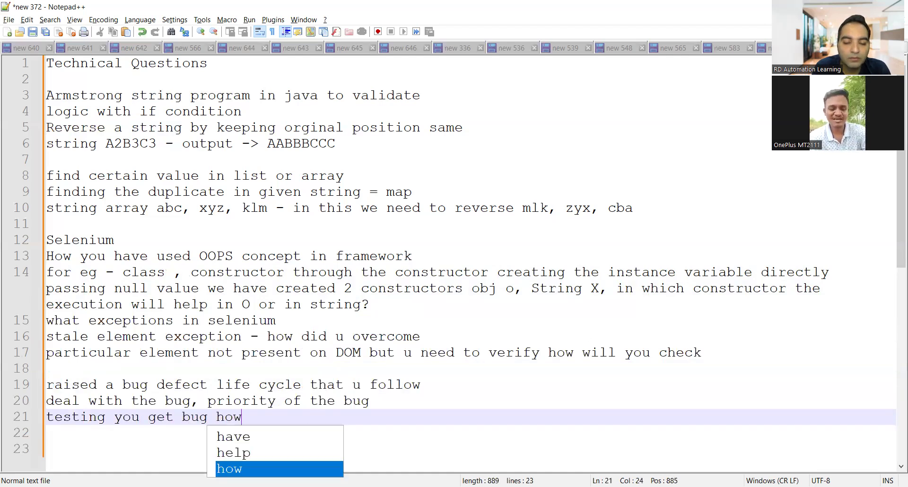
type("will you")
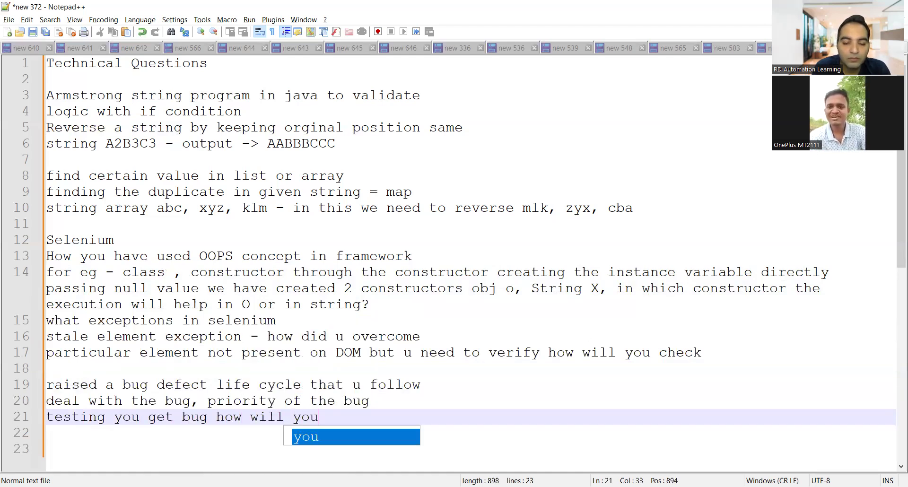
type("deal with si")
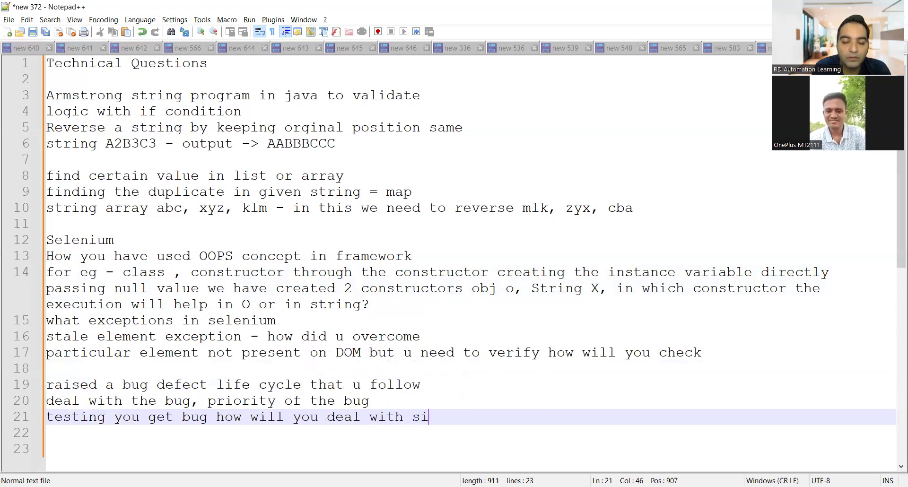
type("tuation")
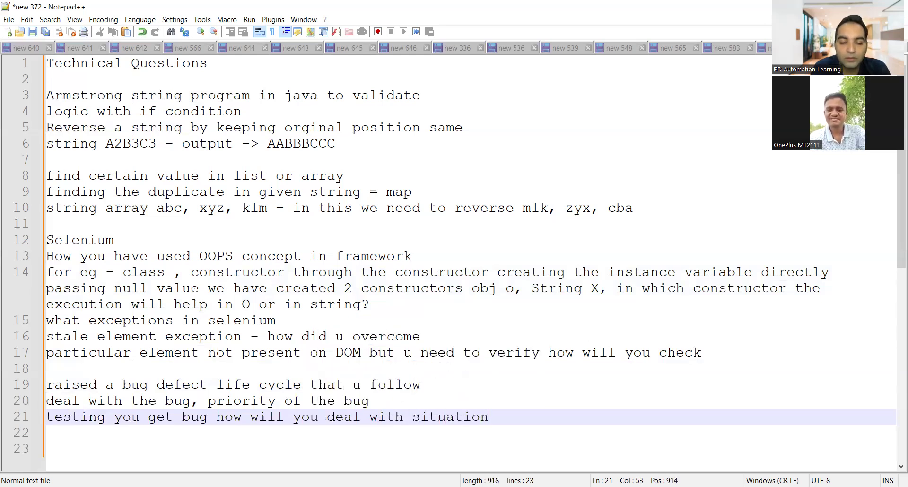
type("tonight u")
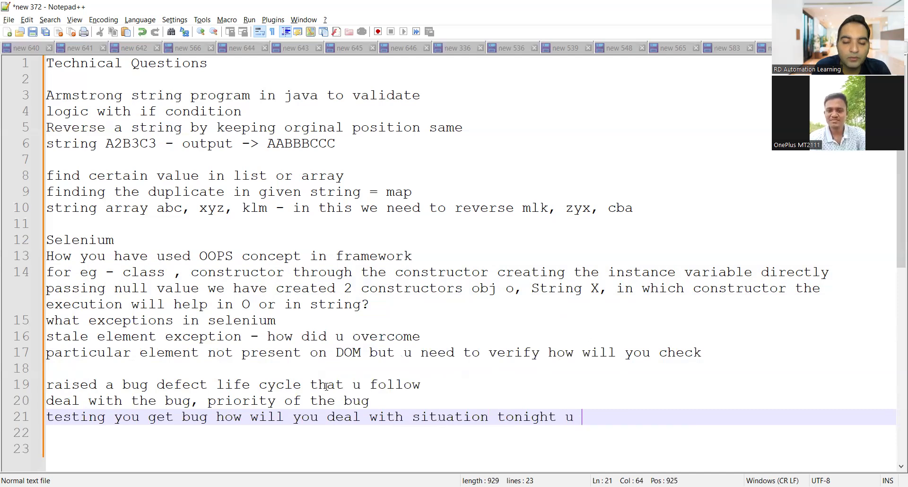
type("found the dee")
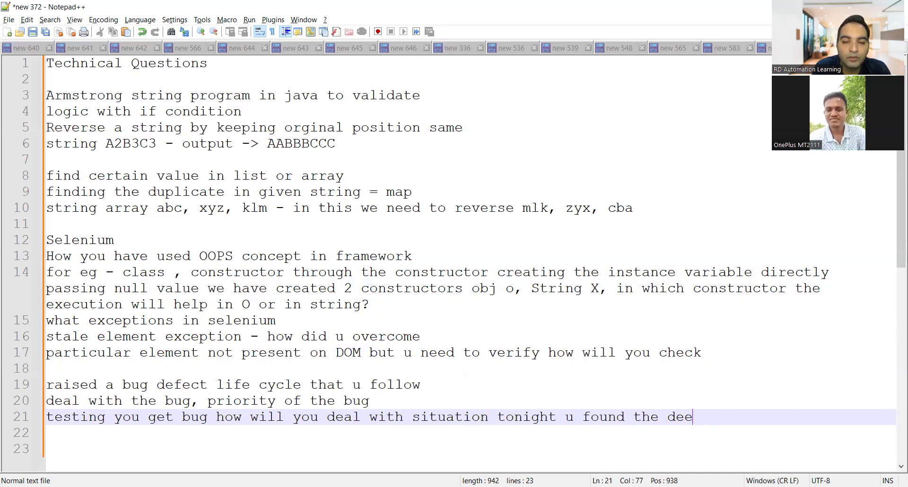
type("fect t")
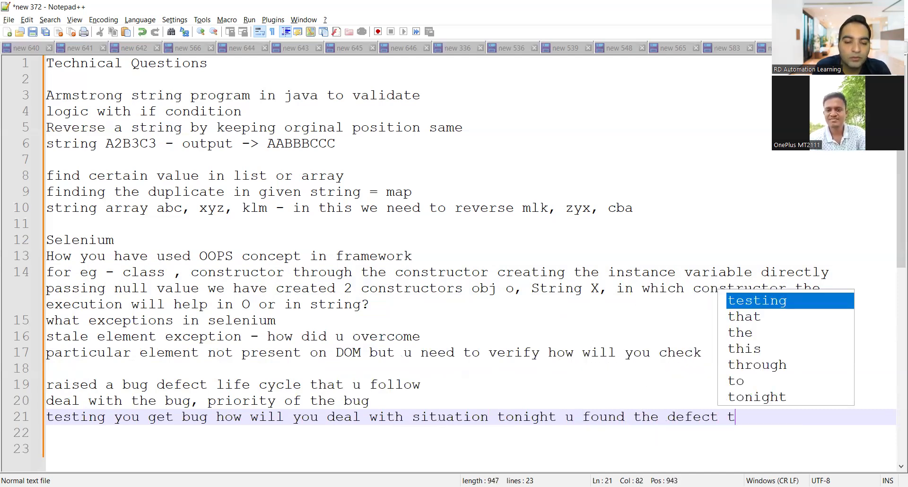
type("mrw u have release")
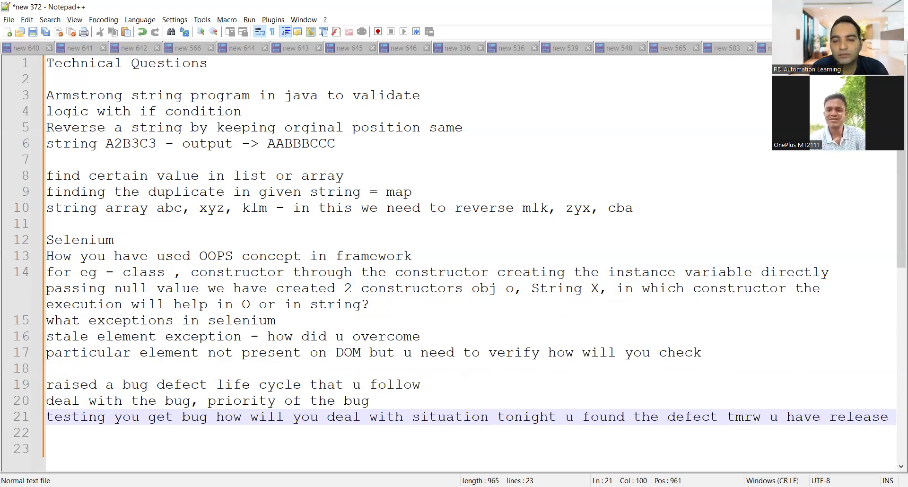
key("Enter")
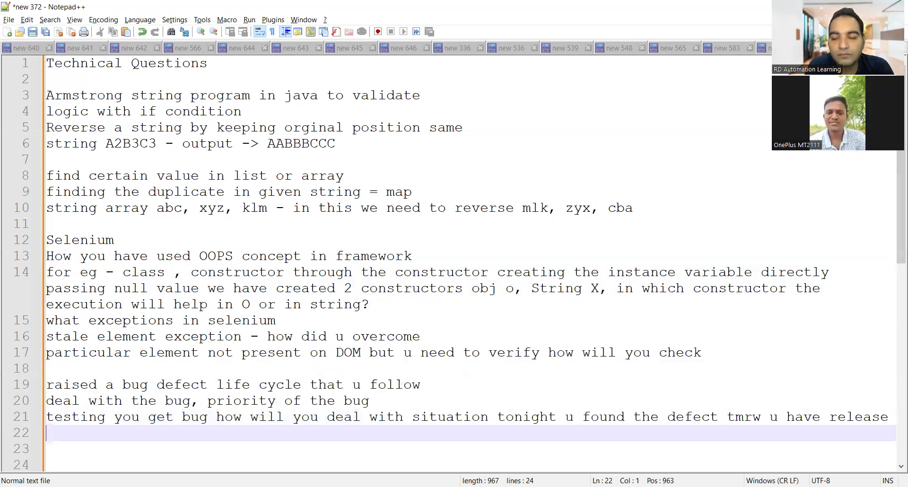
- On line 22, type 'what type of reporting do u use what are the dependency'
type("W")
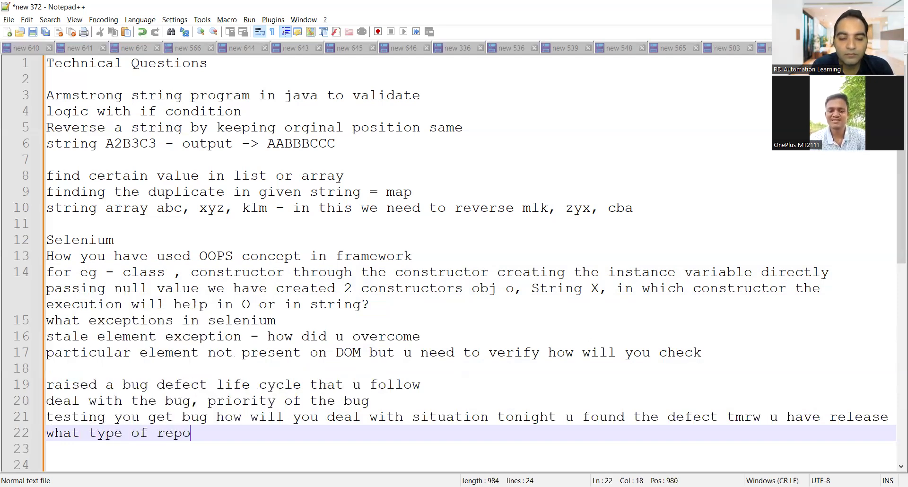
type("rting d")
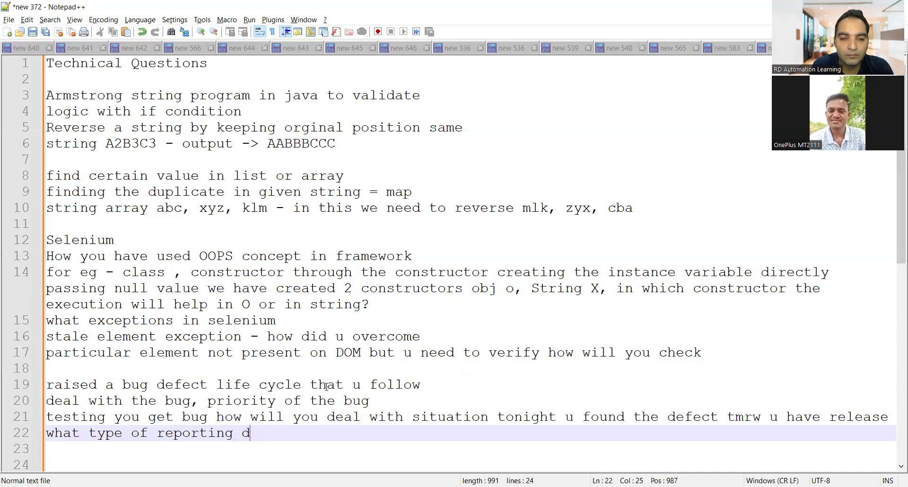
type("o u use")
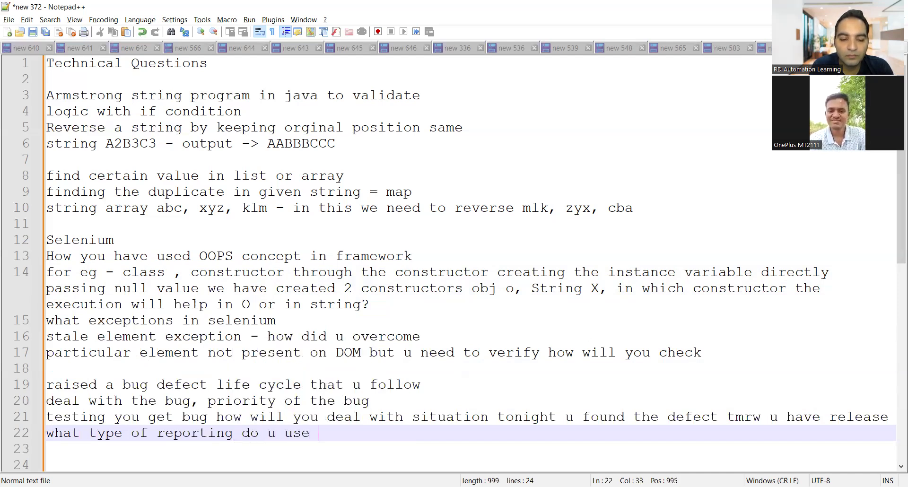
type("what are the dependnec")
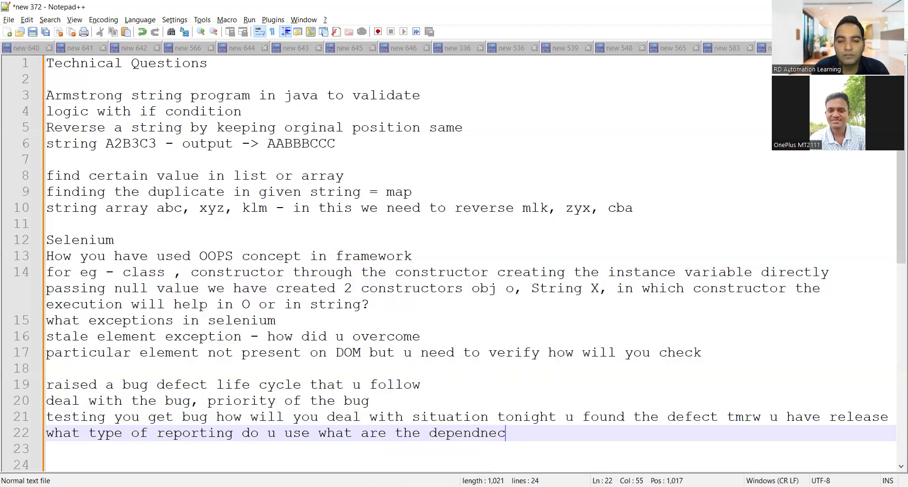
type("y")
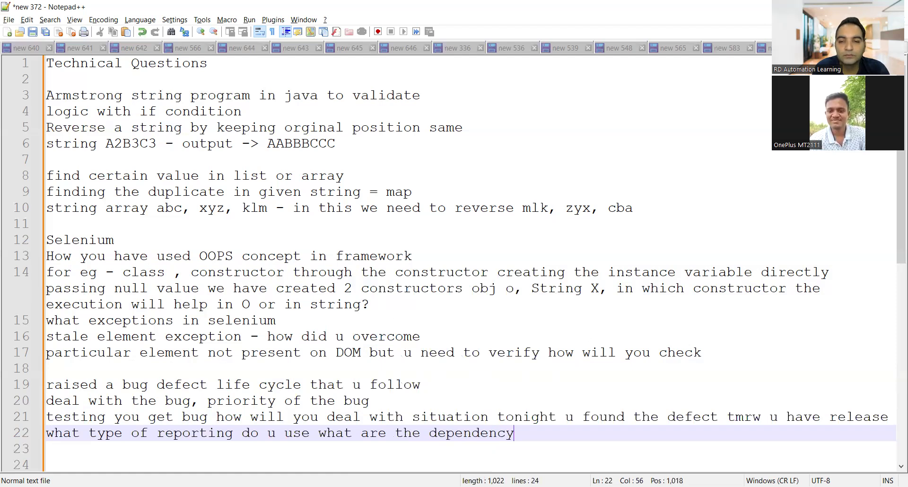